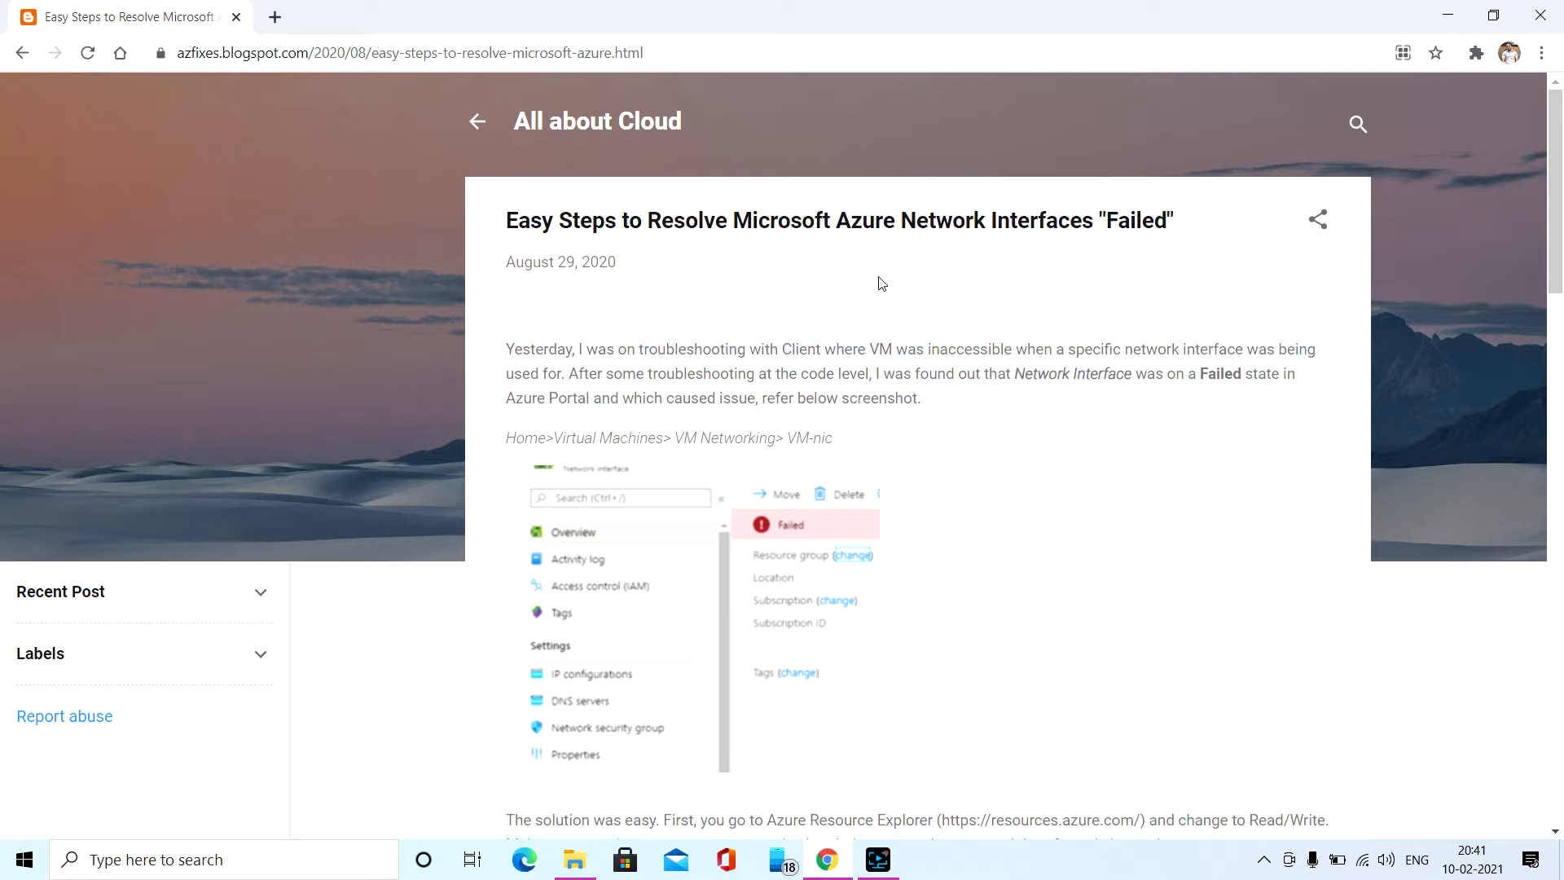
mouse_move(944, 370)
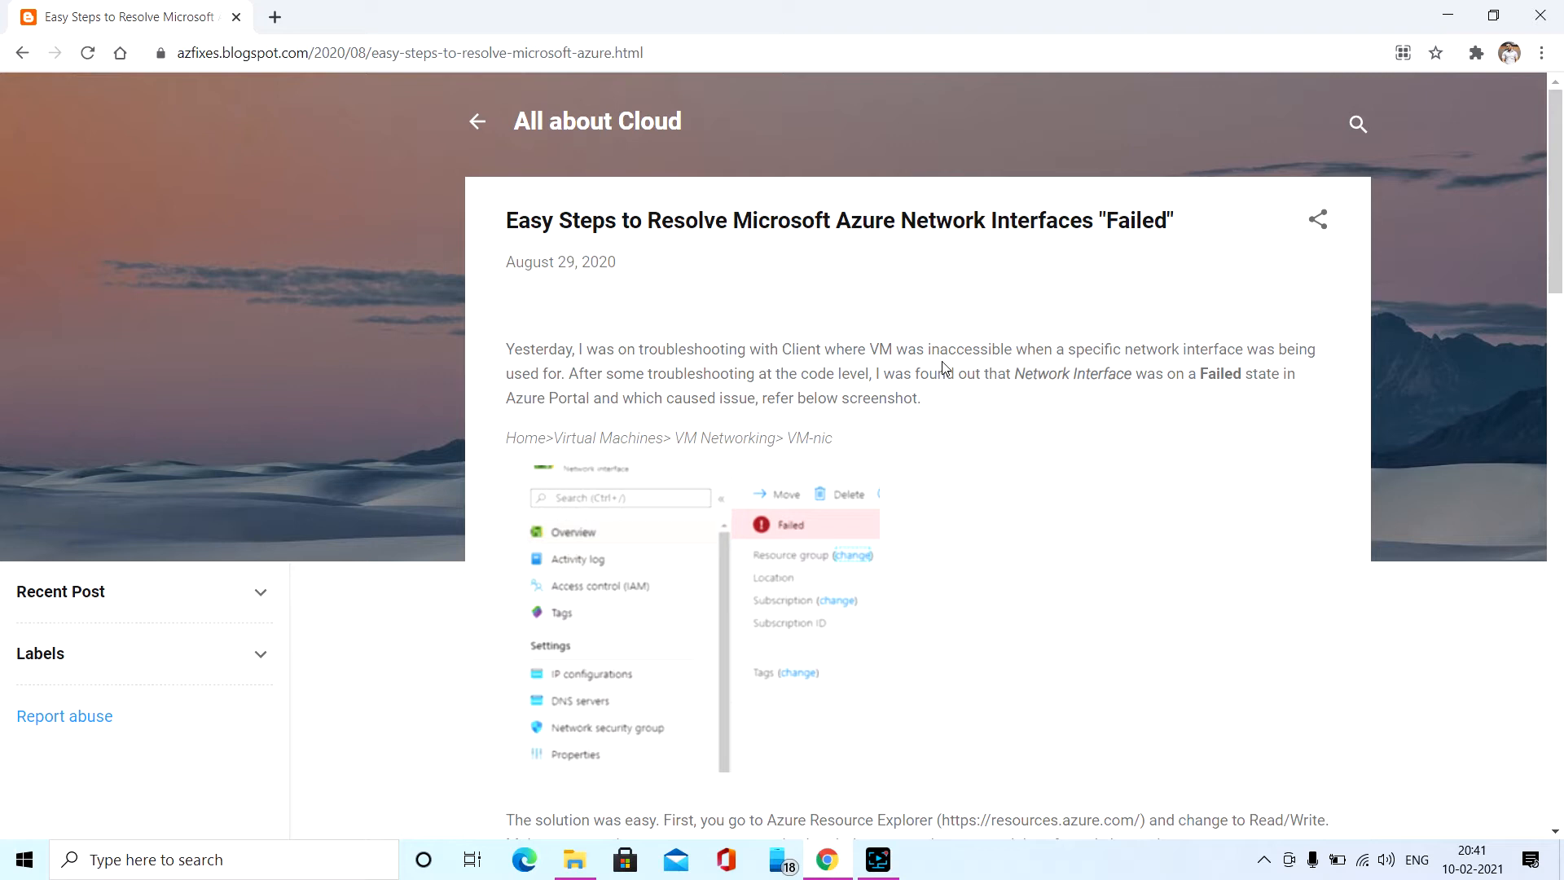
mouse_move(948, 394)
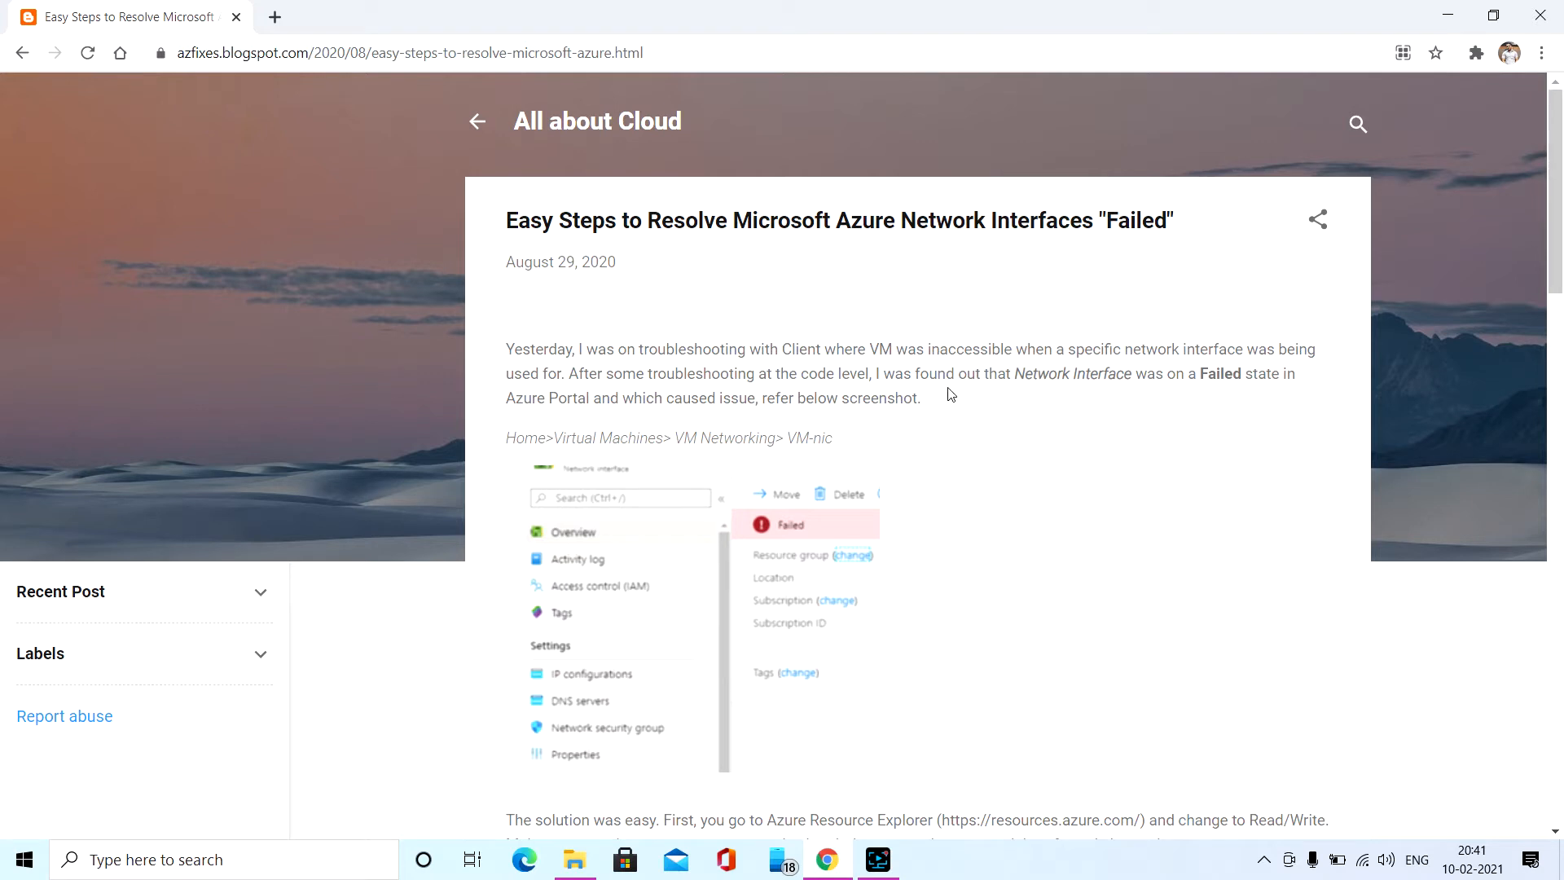
mouse_move(957, 407)
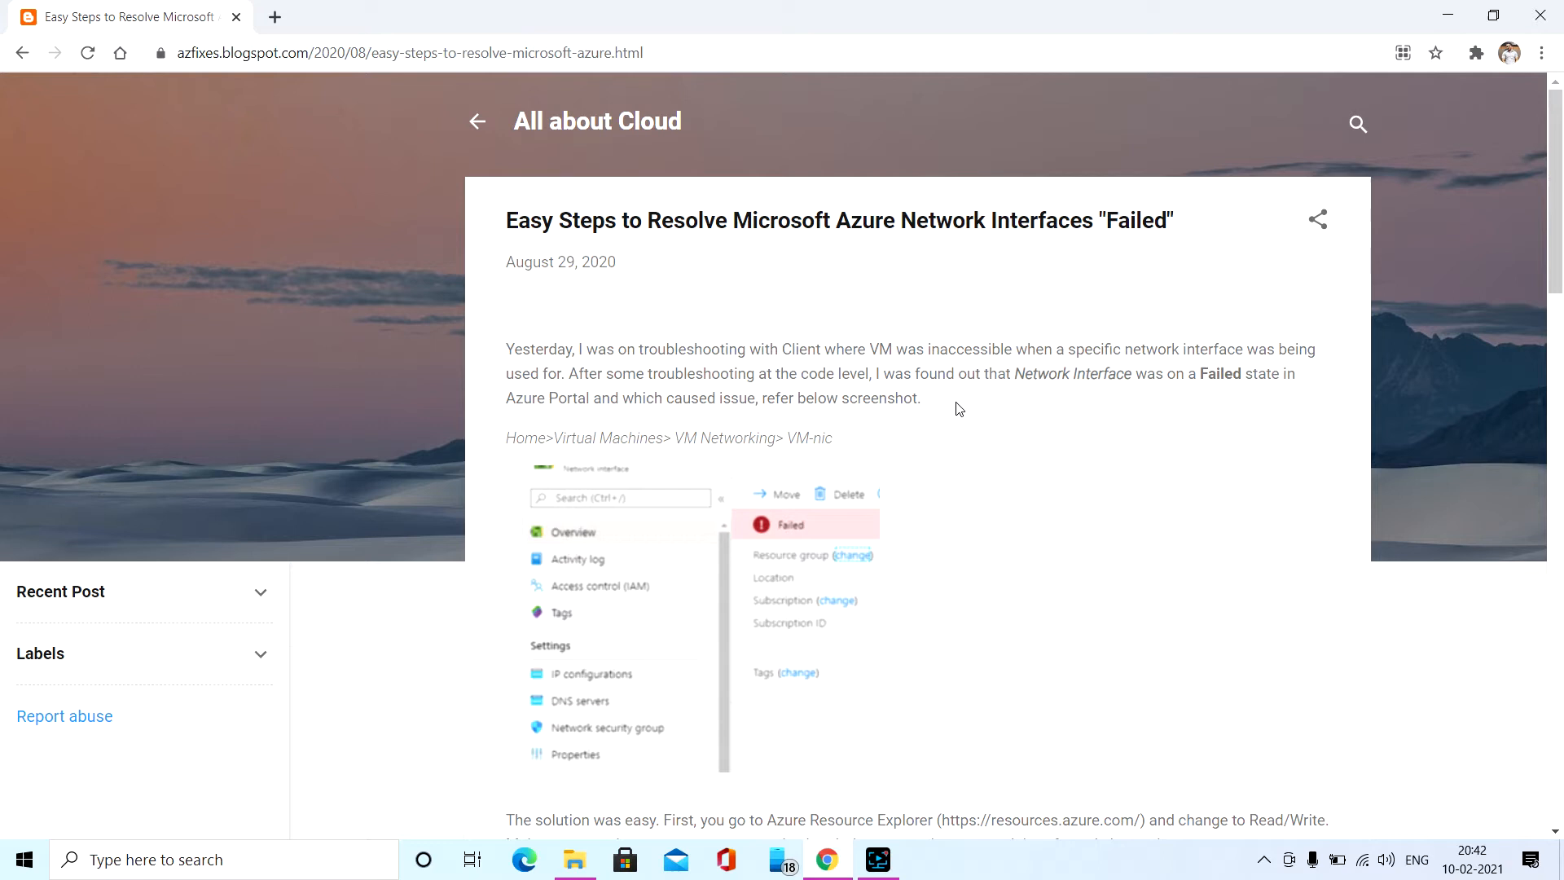
View the first Azure portal screenshot, then highlight the resources.azure.com address and continue to the next step.
click(619, 608)
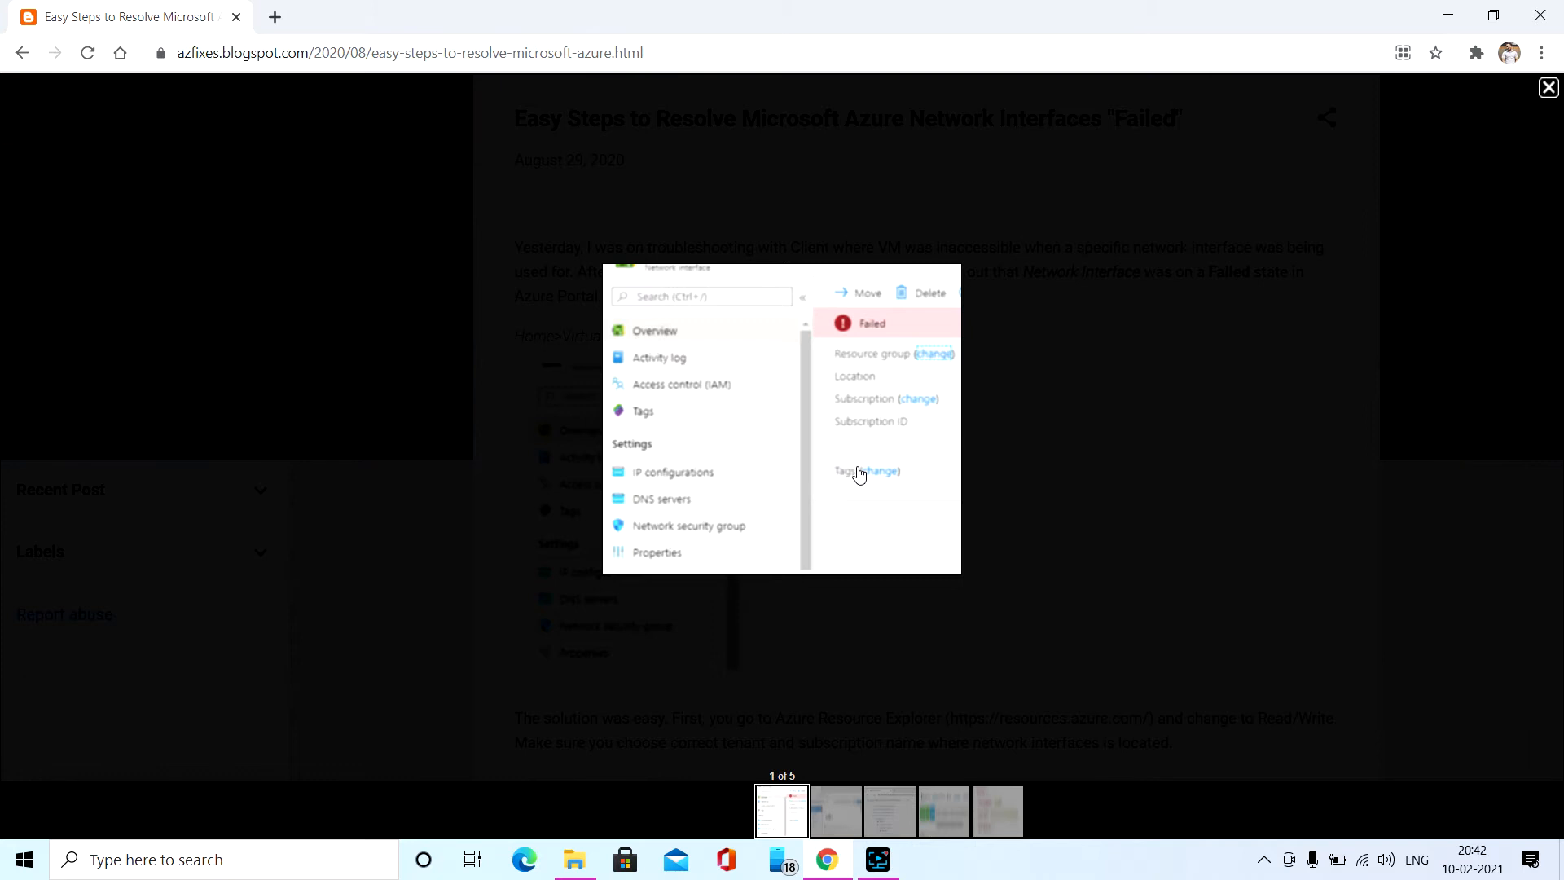
click(1549, 87)
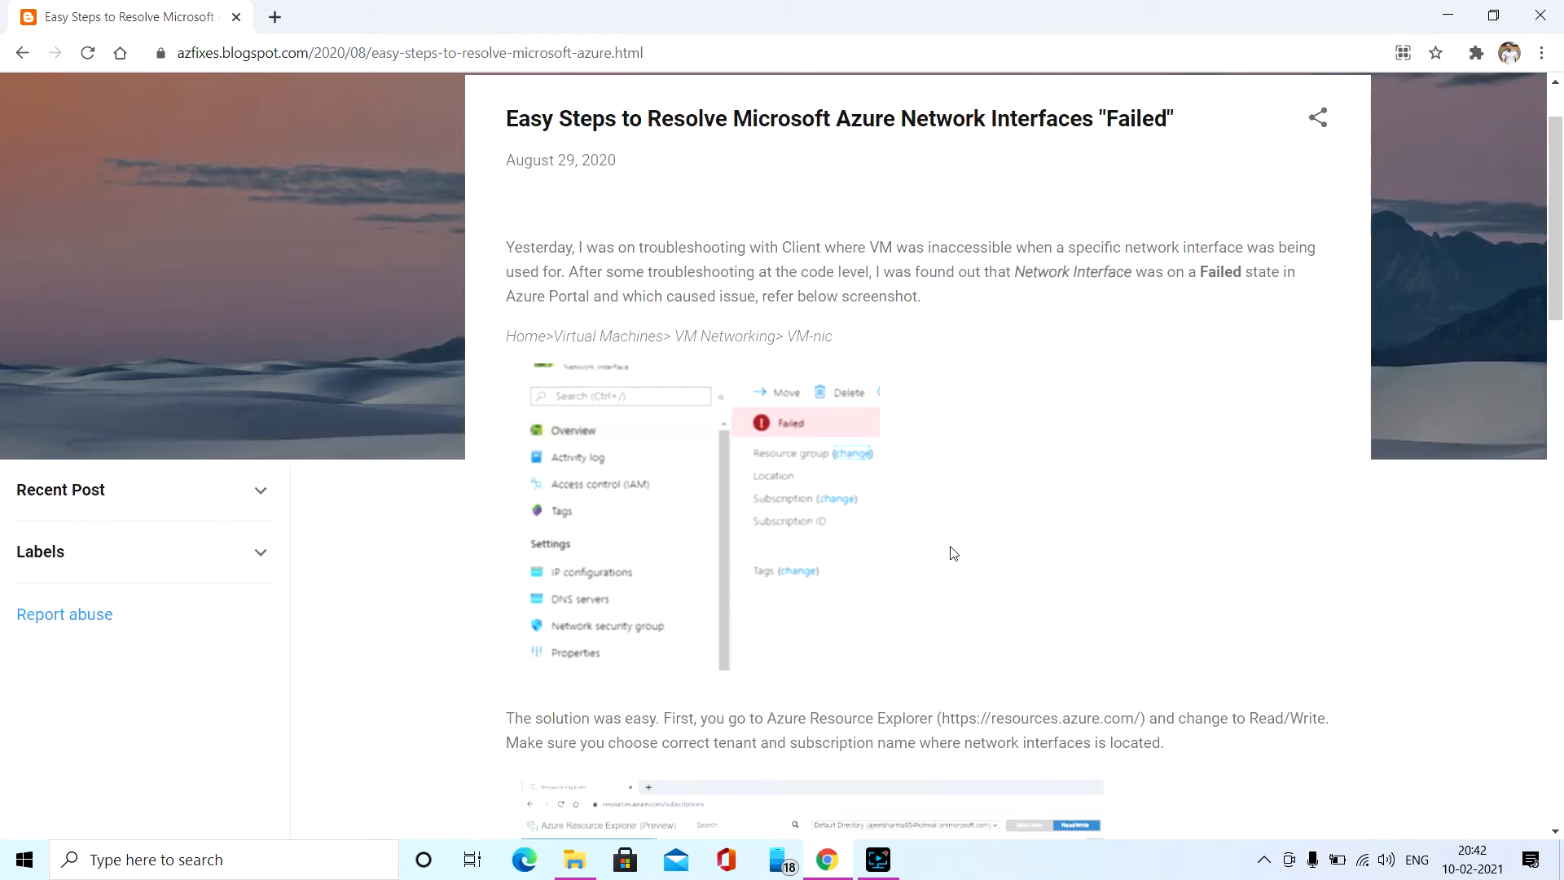
drag(940, 717, 1005, 717)
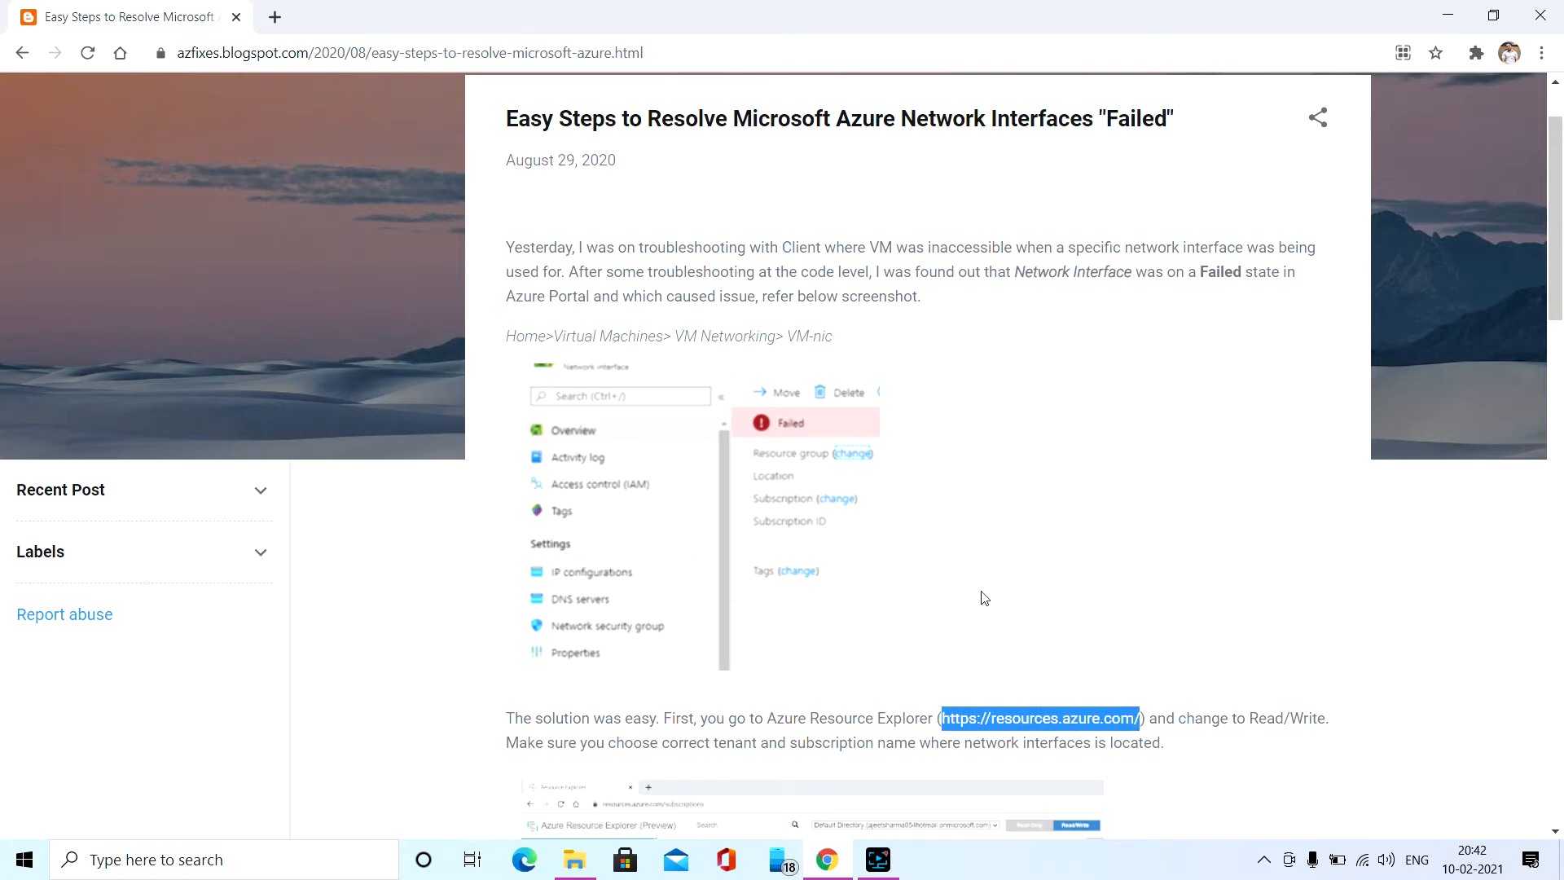
mouse_move(988, 599)
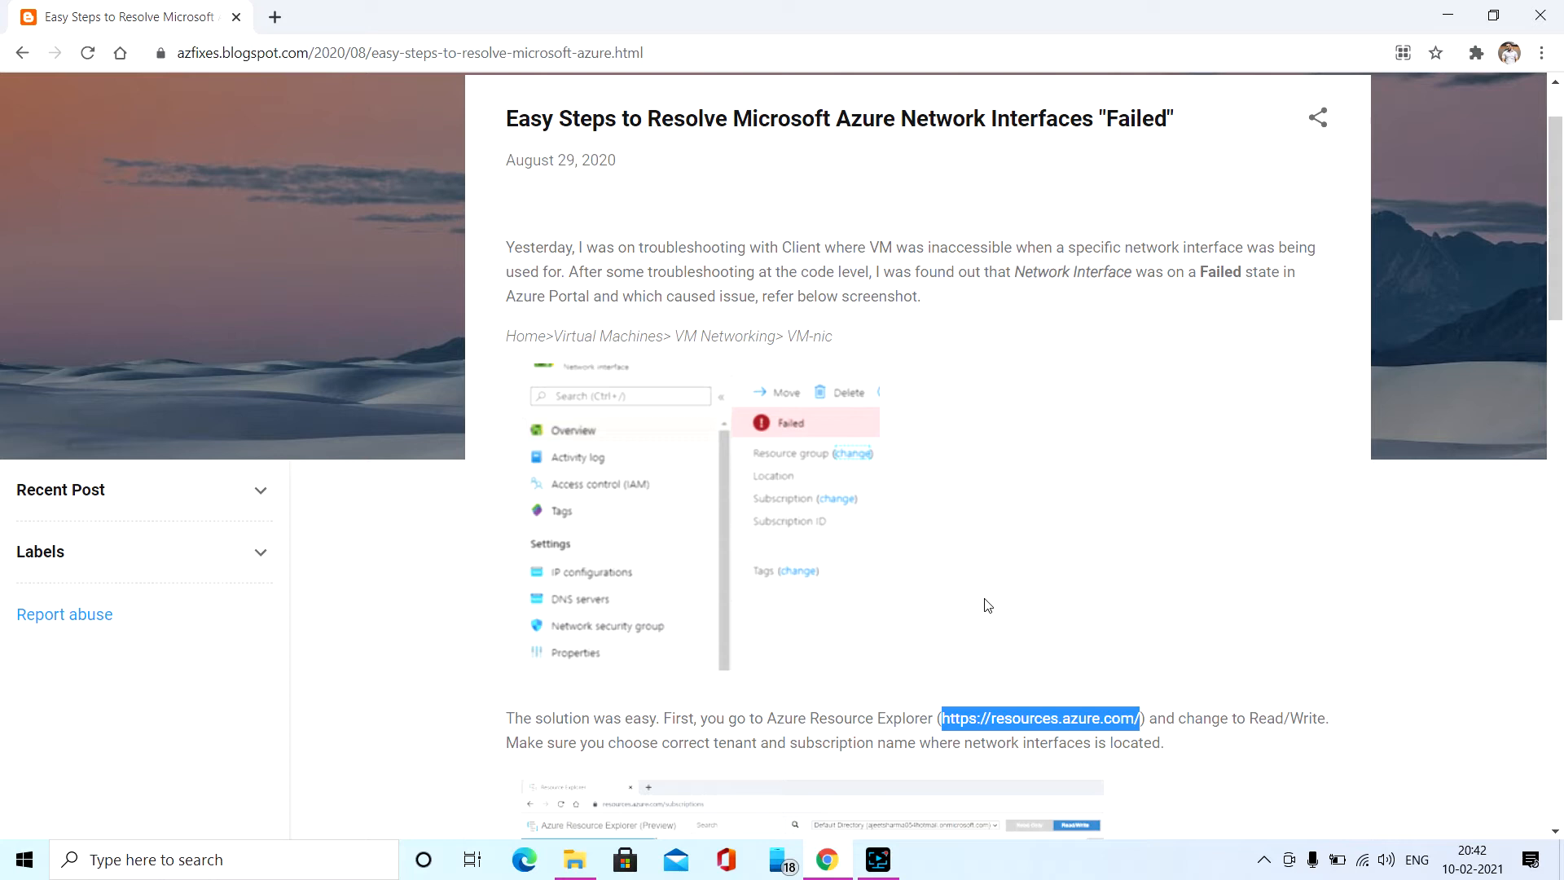
scroll(down, 3)
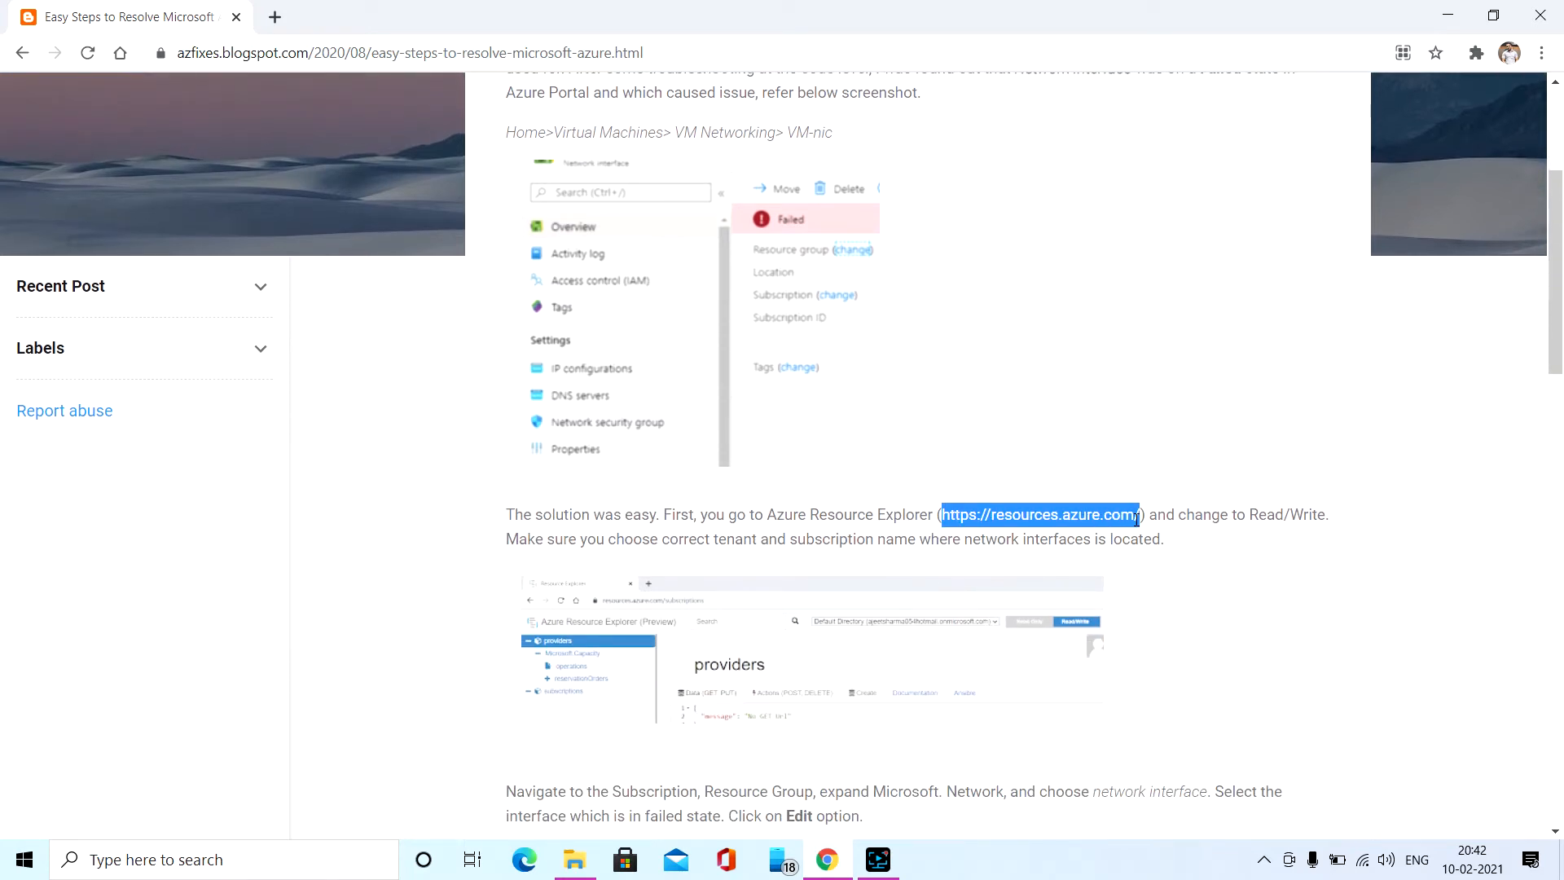
Scroll down to the Azure Resource Explorer screenshot showing the providers tree.
scroll(down, 3)
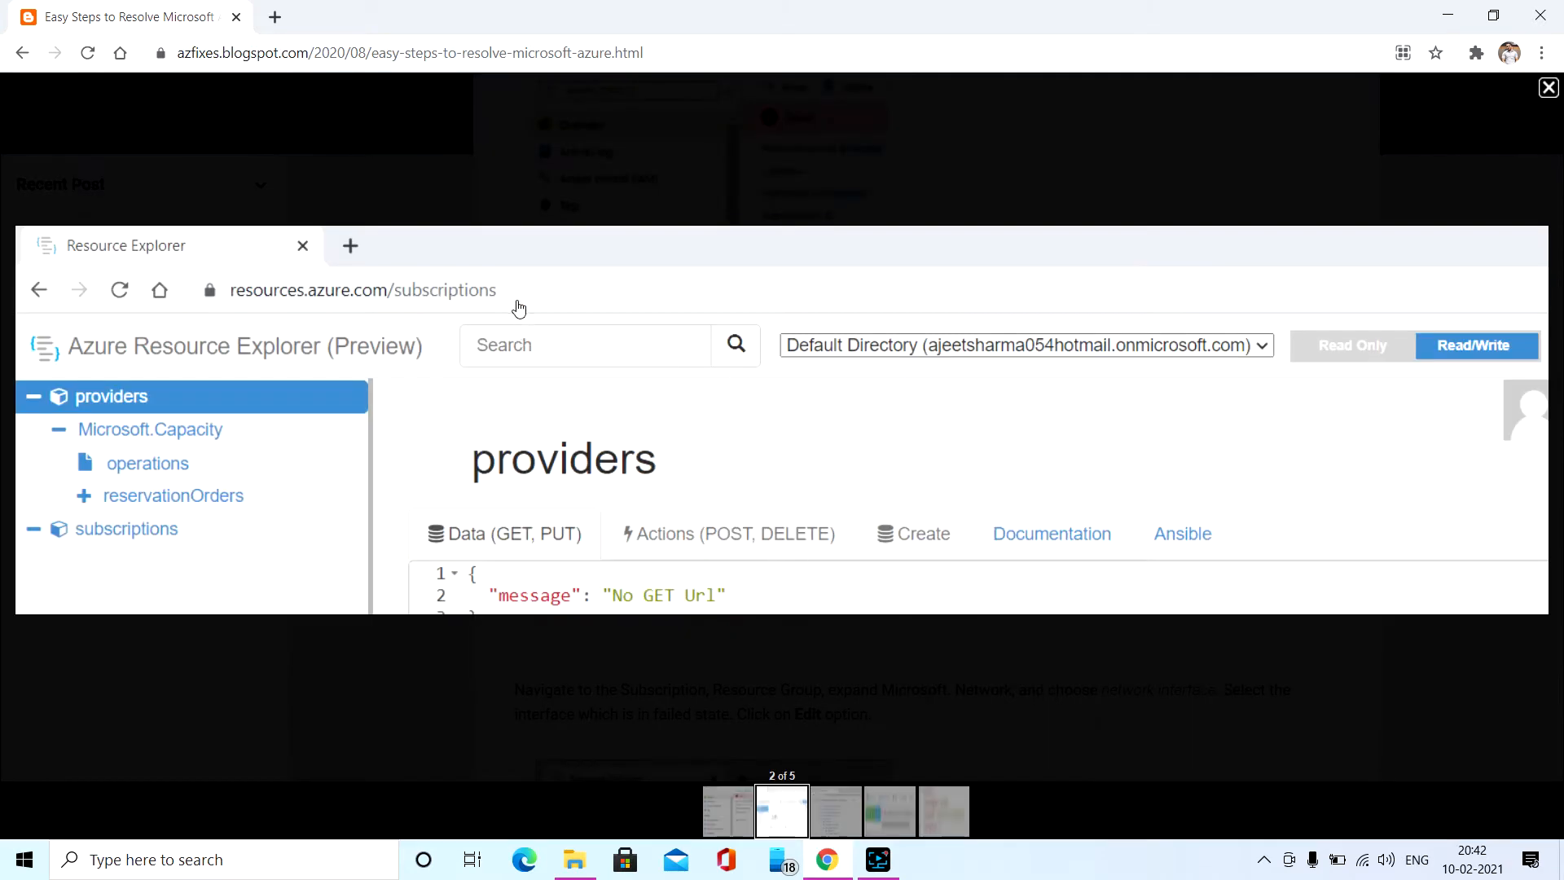
mouse_move(909, 352)
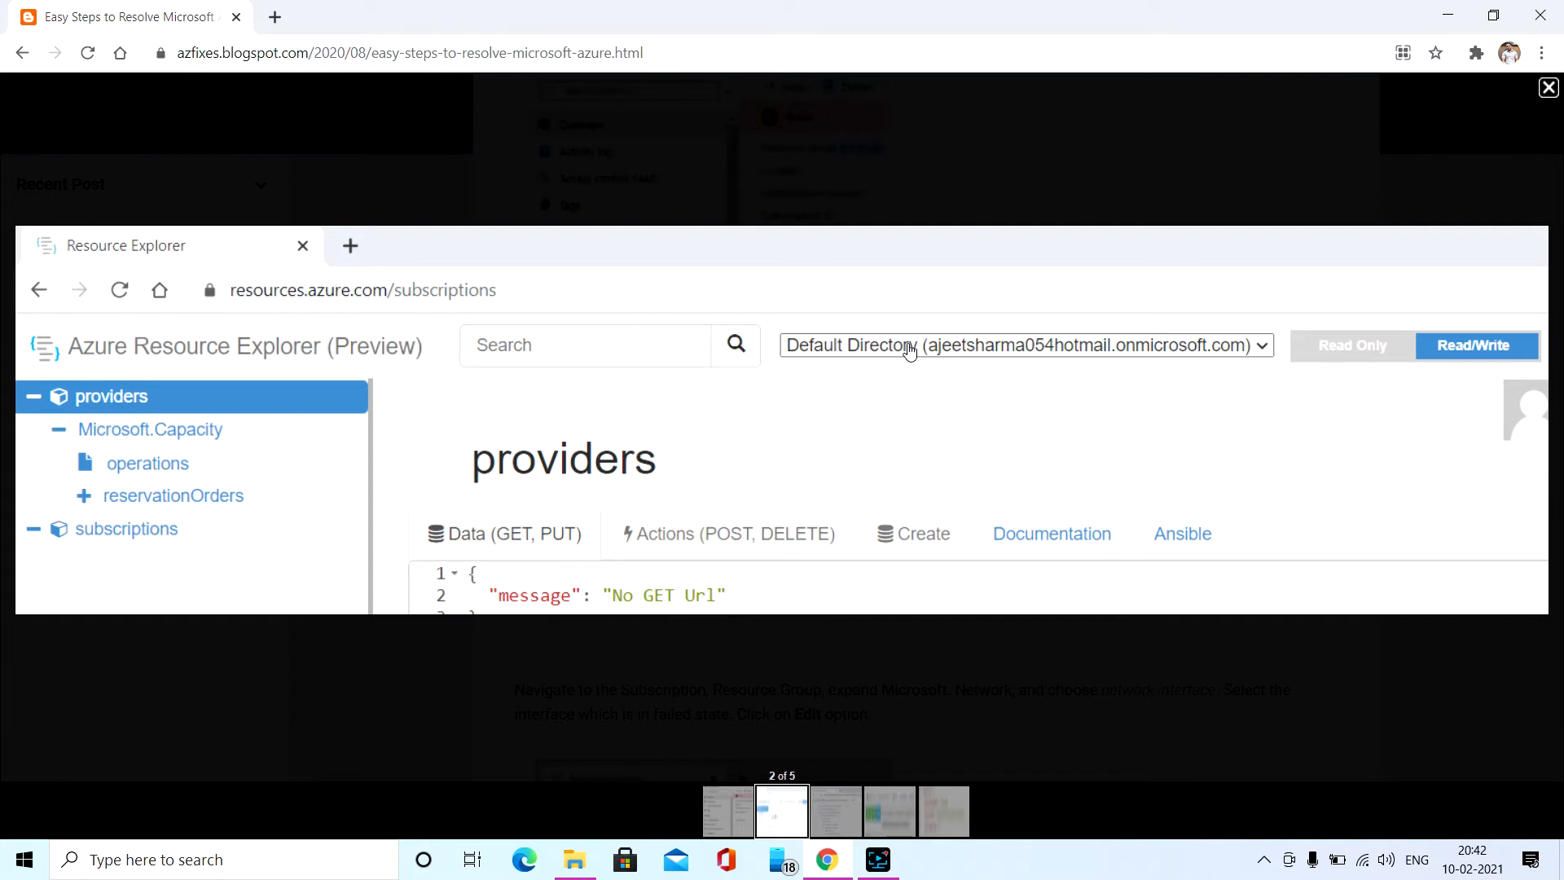
mouse_move(971, 363)
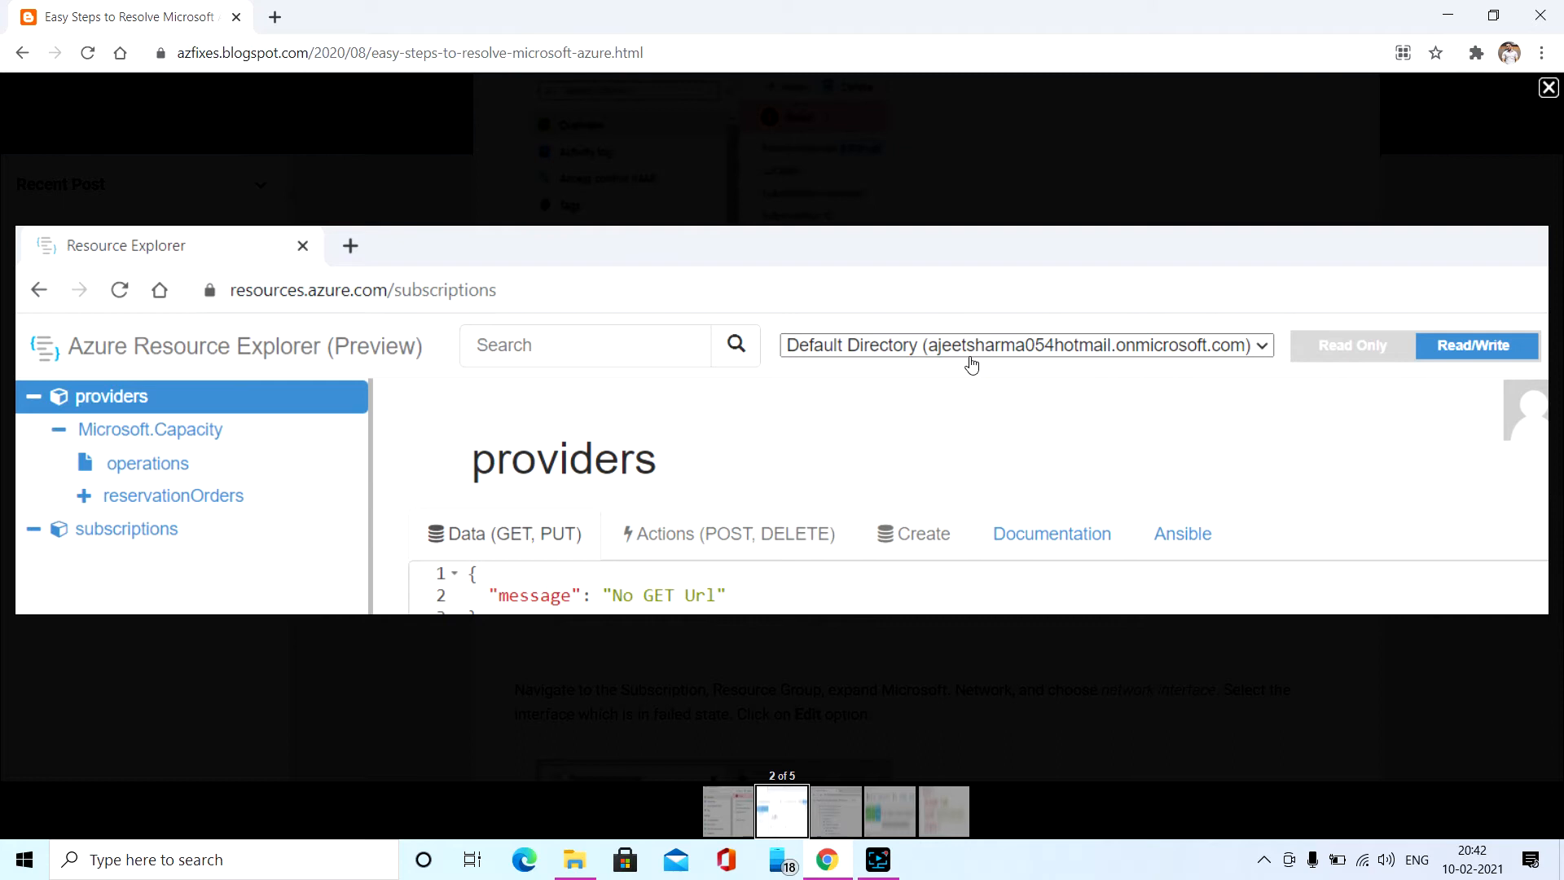
mouse_move(1368, 367)
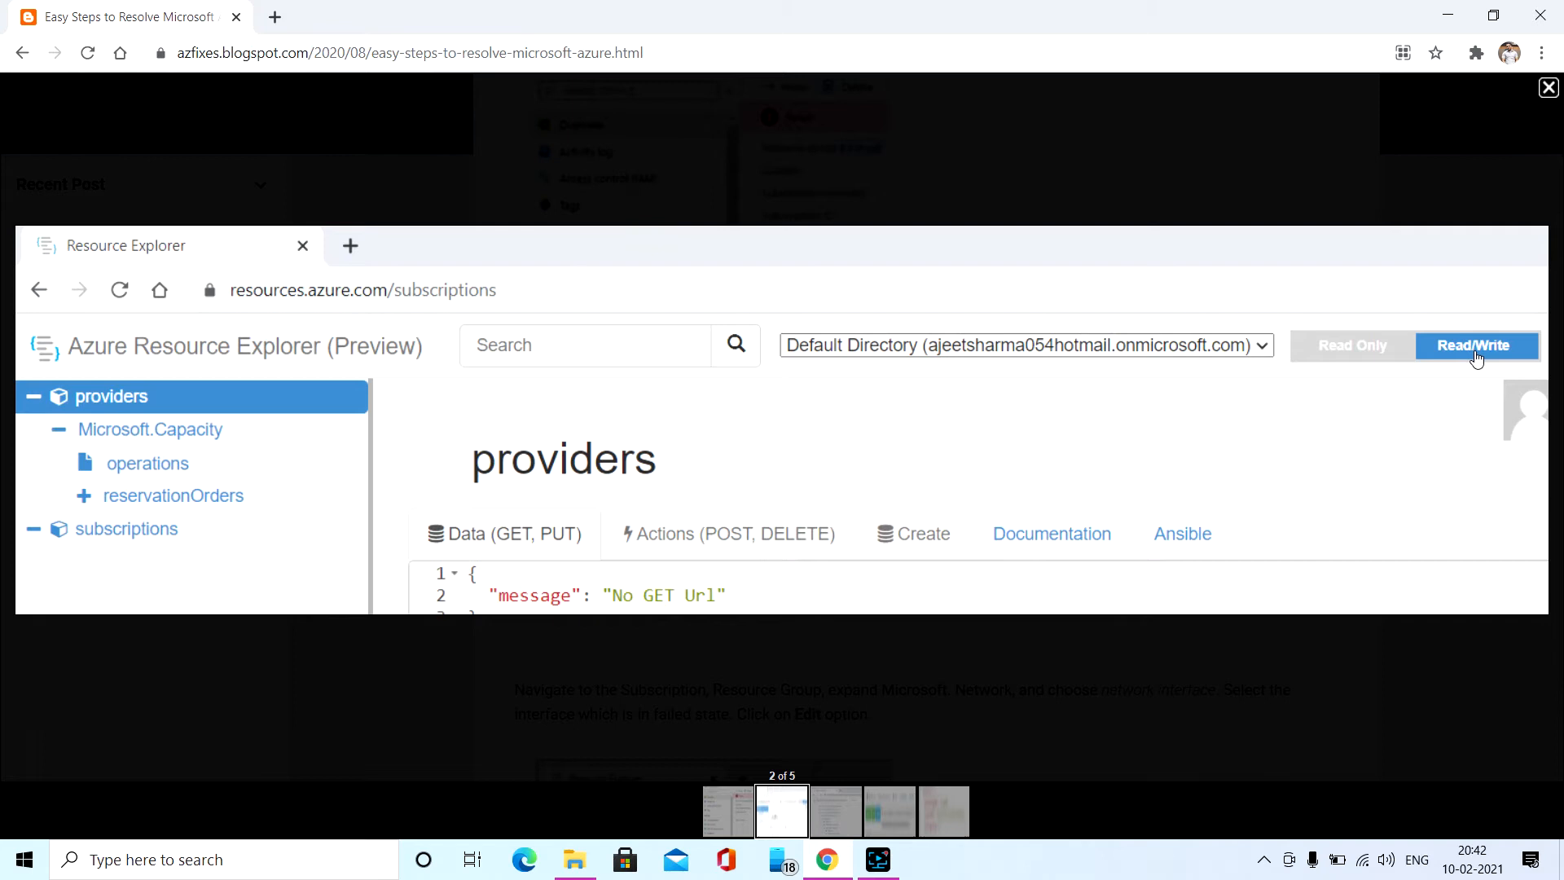
mouse_move(161, 560)
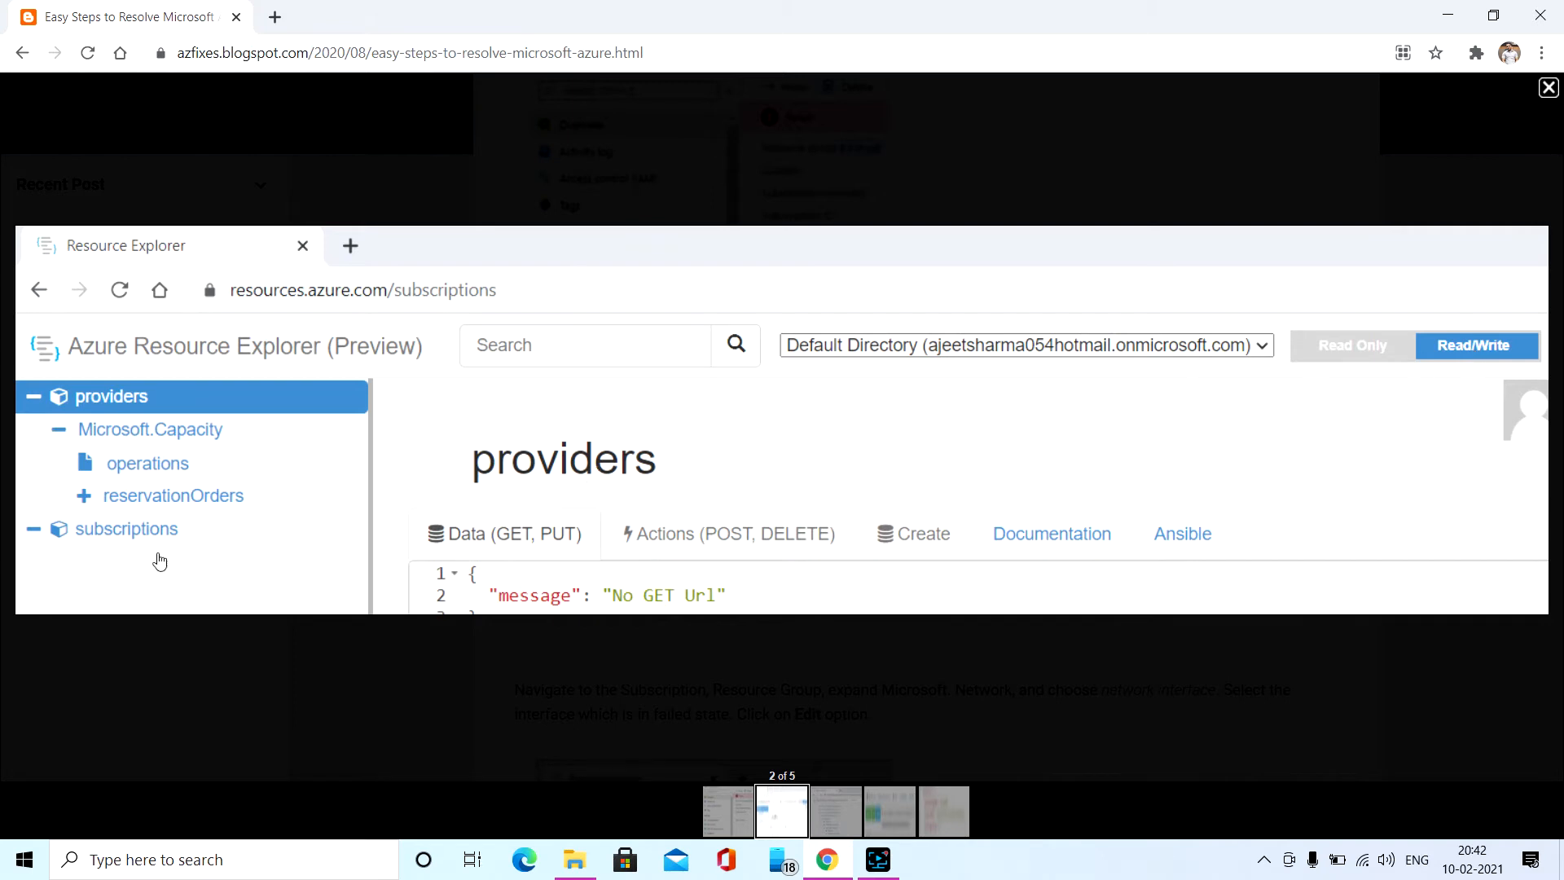
mouse_move(132, 541)
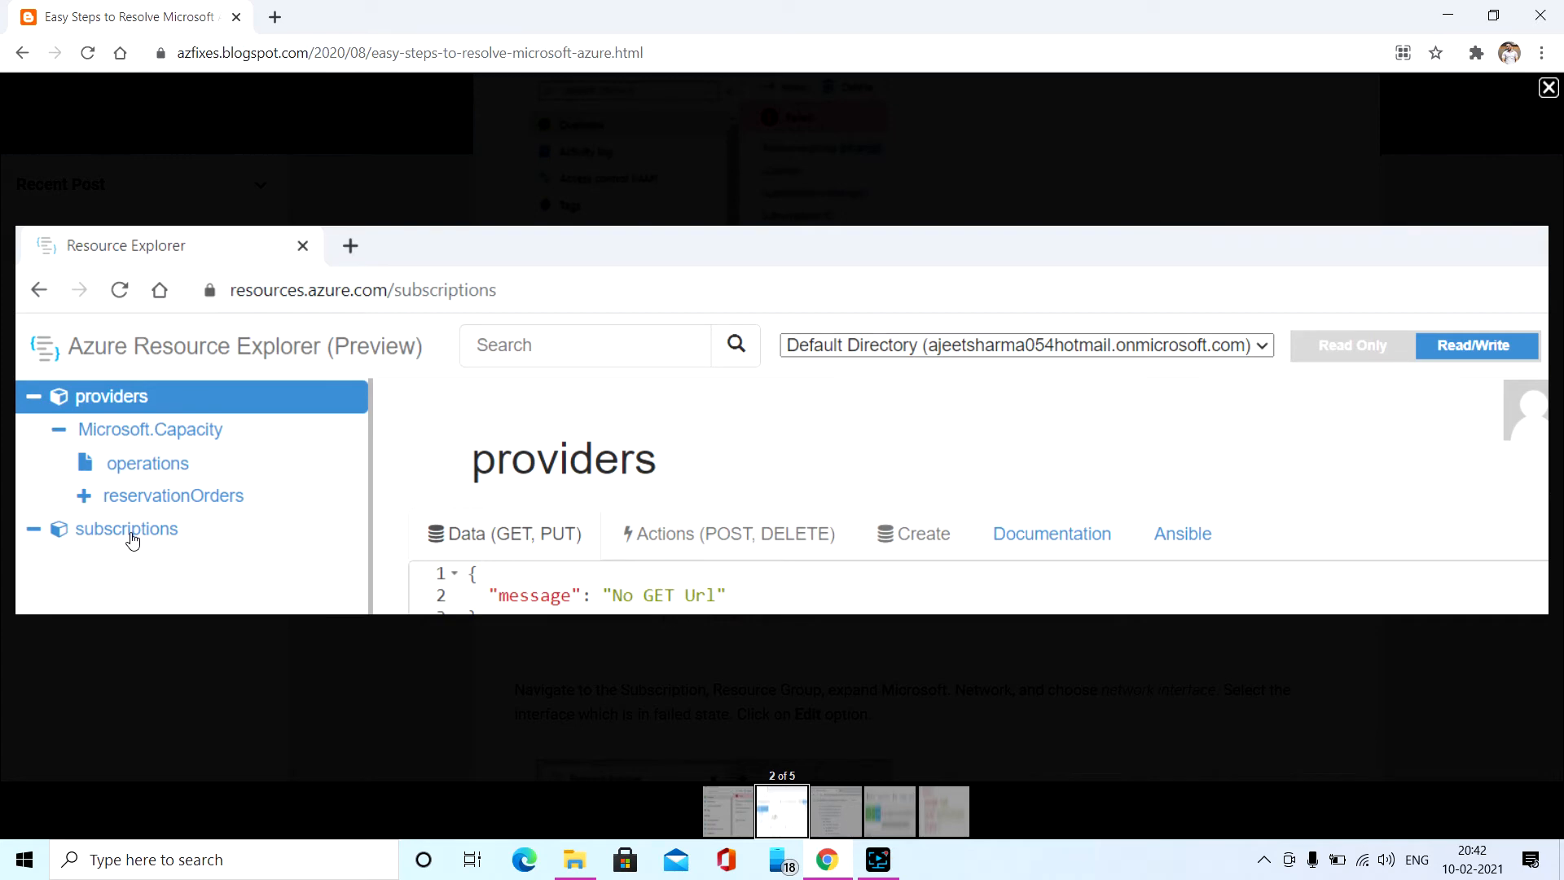
Advance to the third screenshot with the tree expanded to Microsoft.Network networkInterfaces.
click(1548, 86)
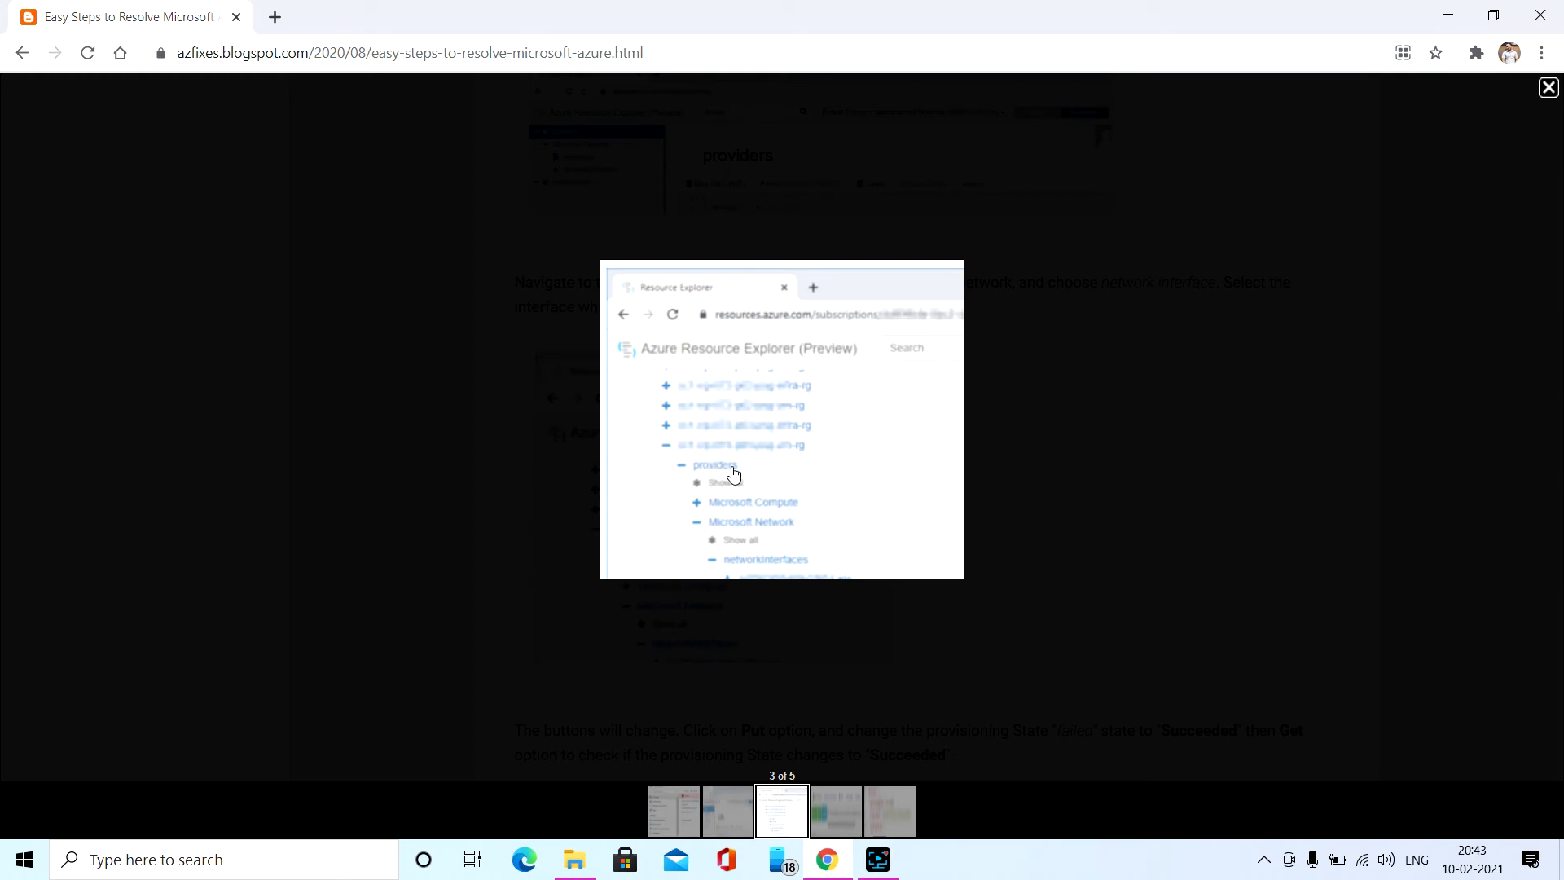
mouse_move(740, 510)
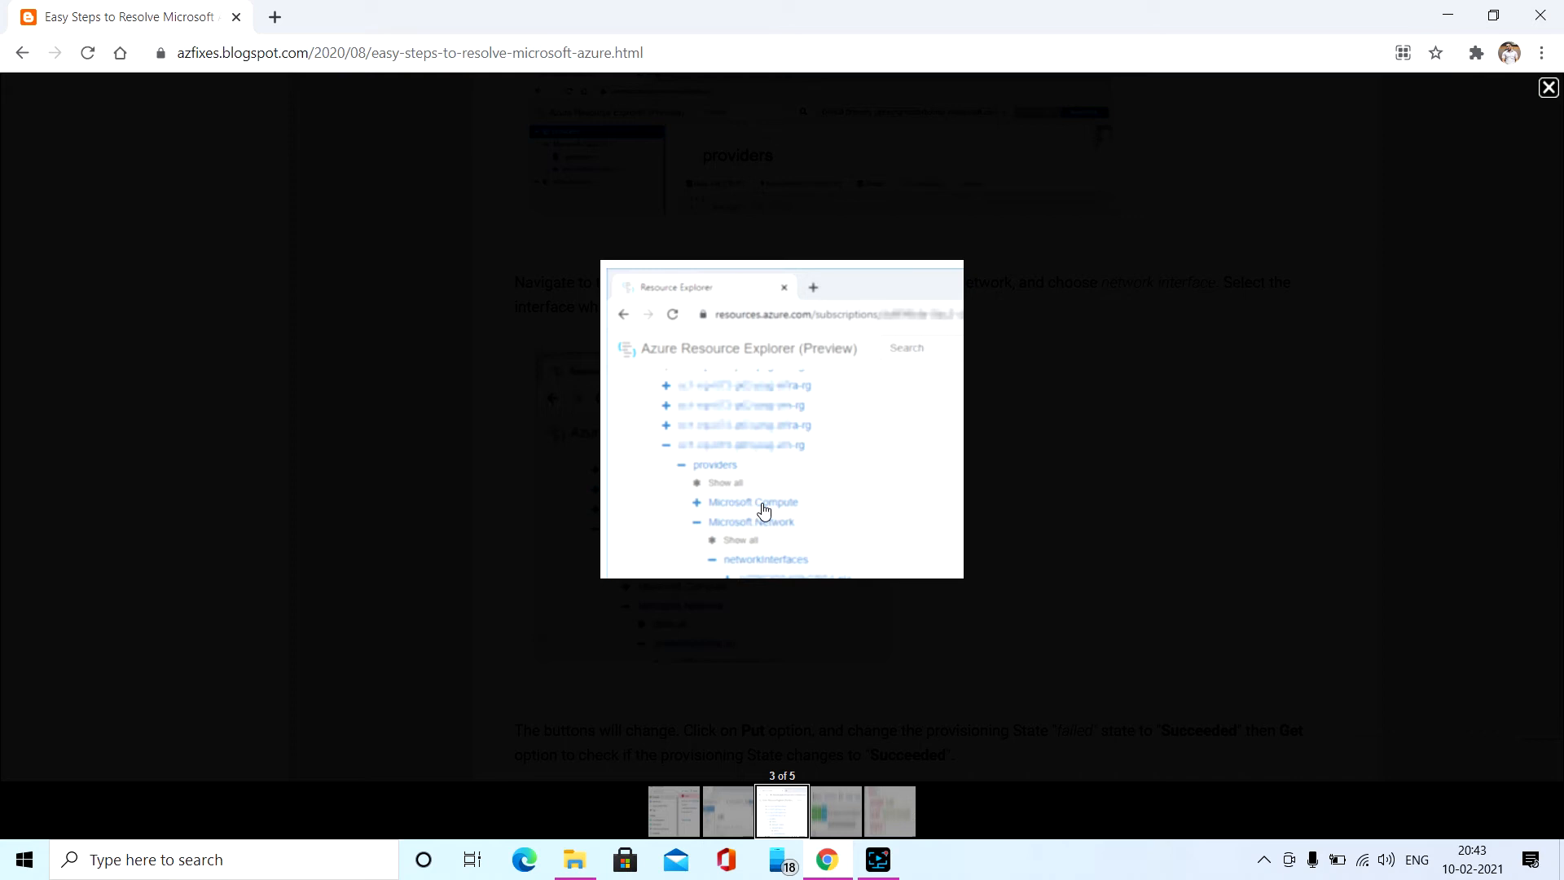
mouse_move(795, 512)
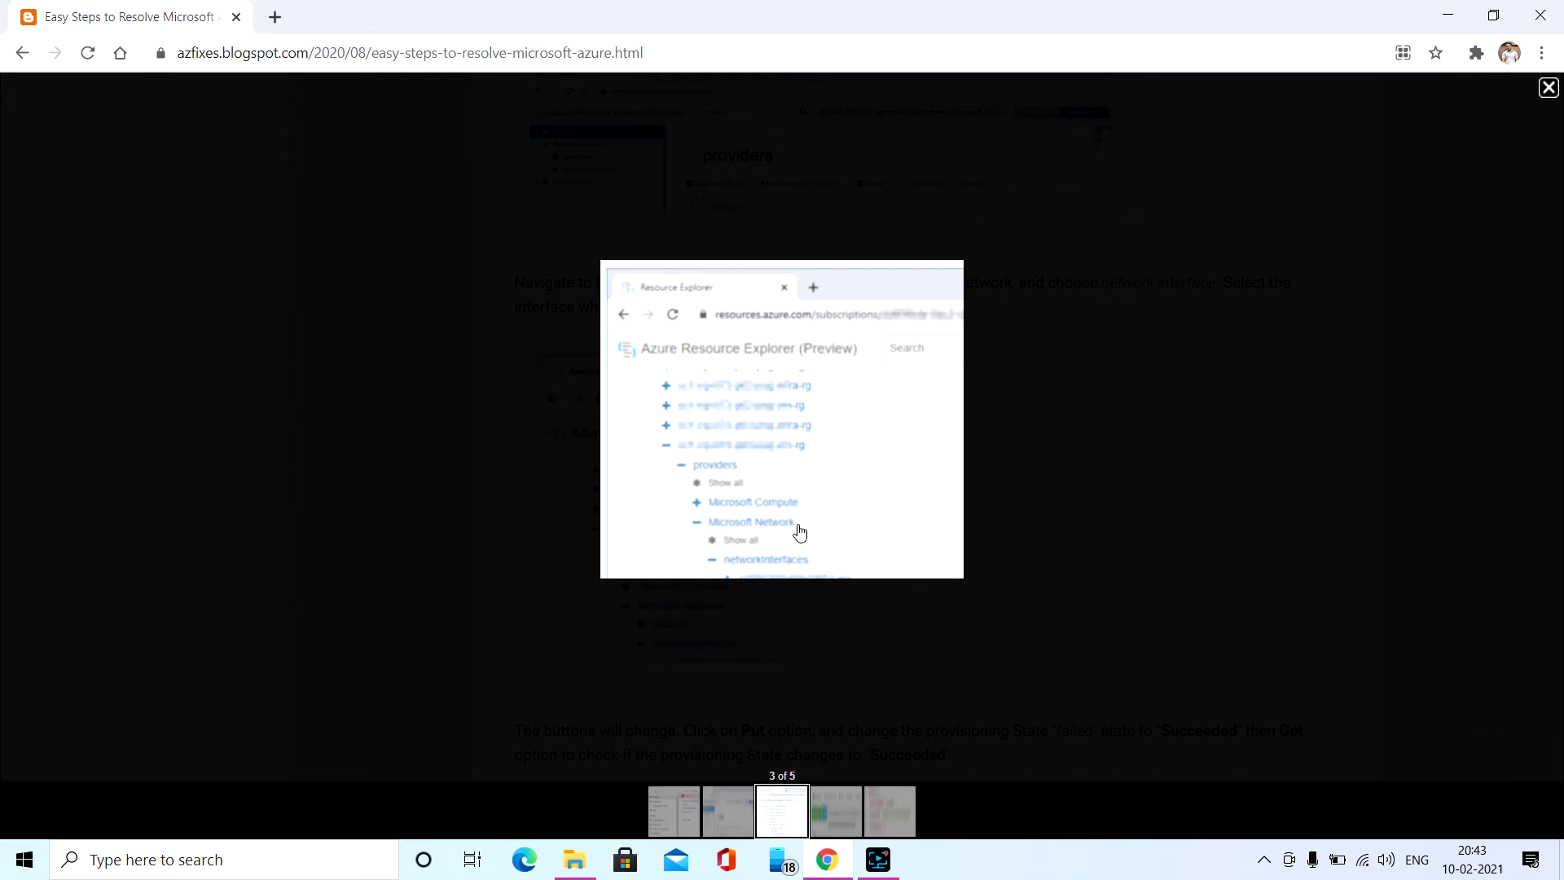
mouse_move(768, 559)
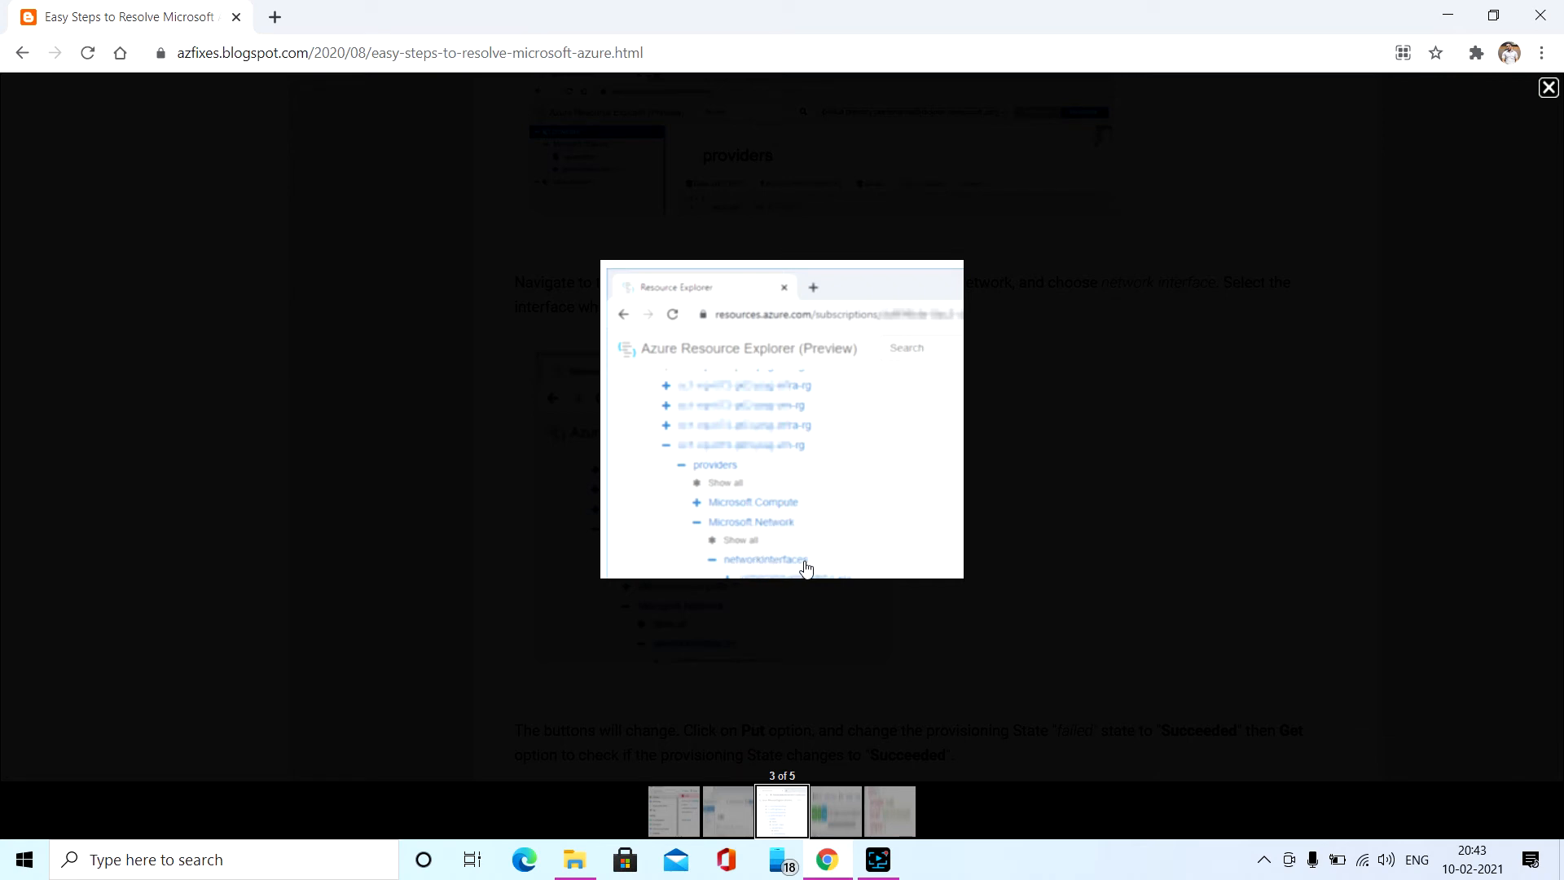
click(1548, 88)
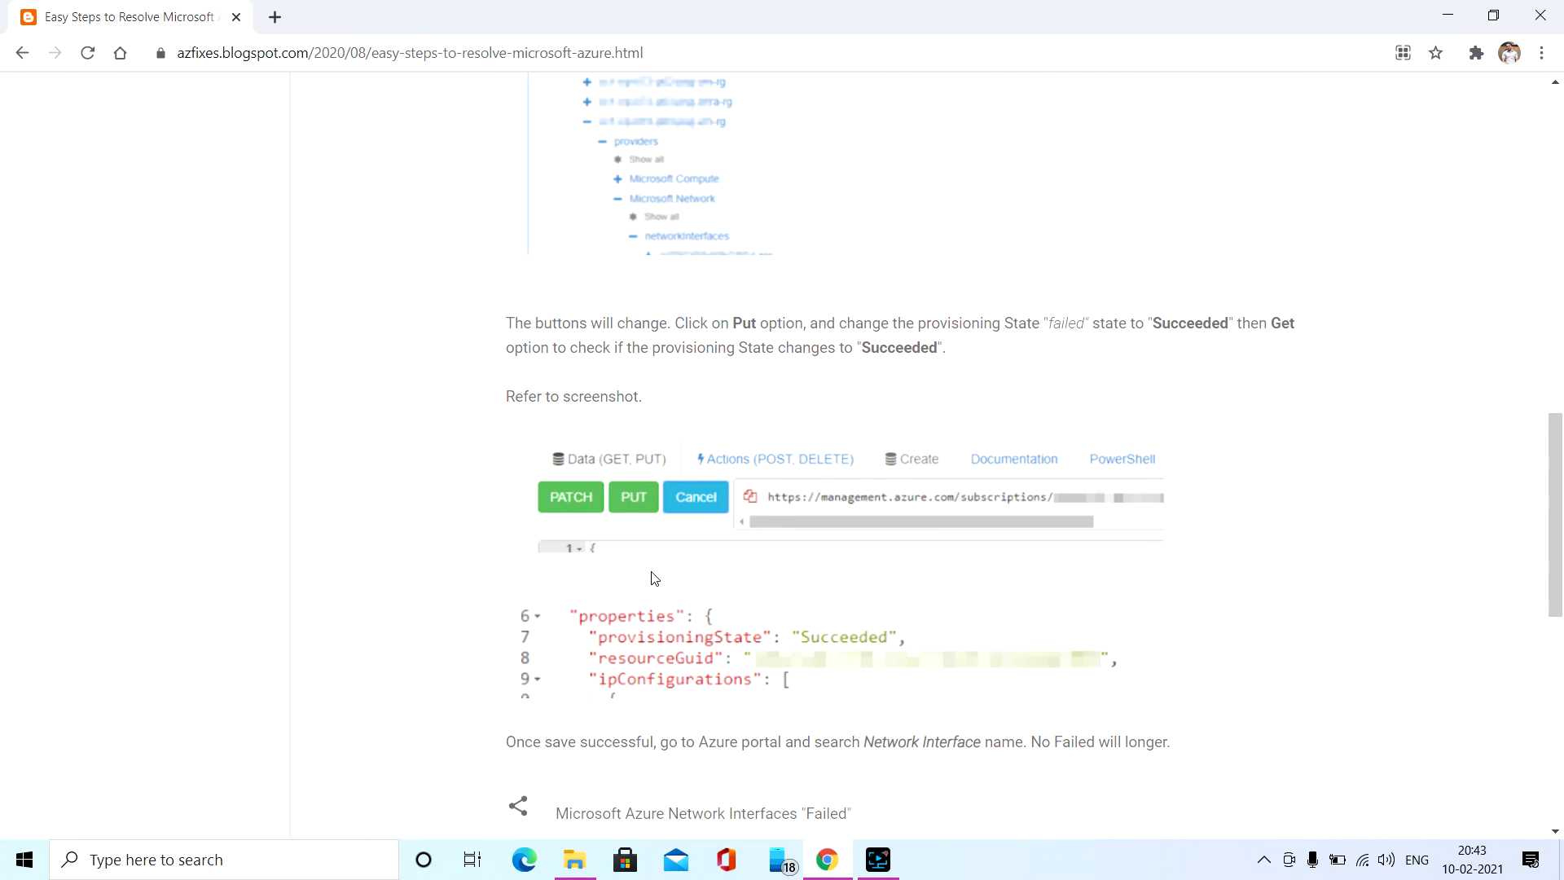
mouse_move(696, 552)
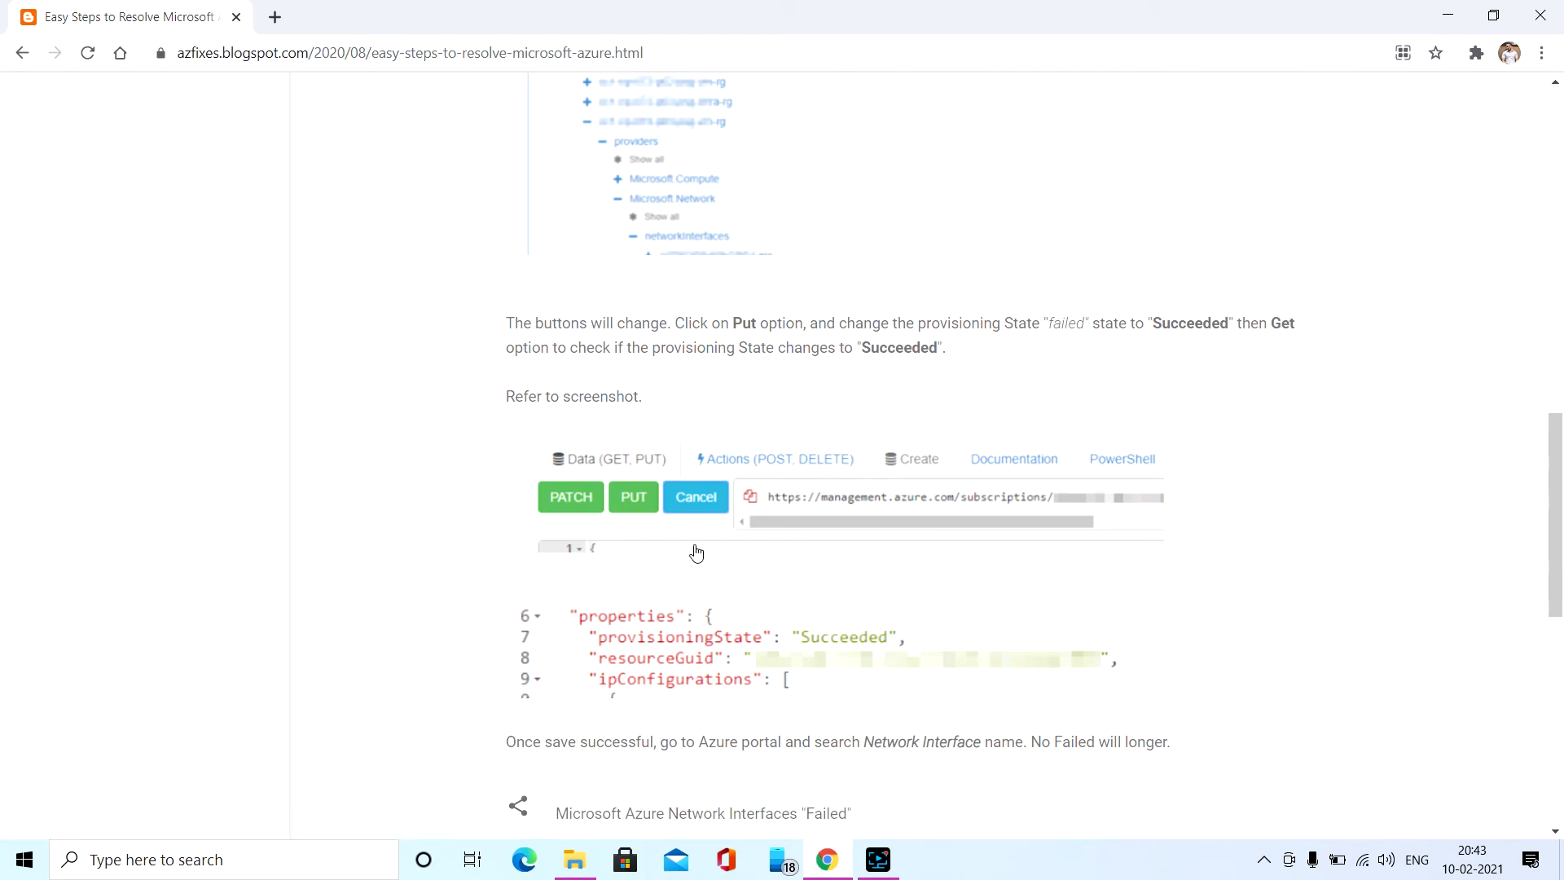
scroll(down, 3)
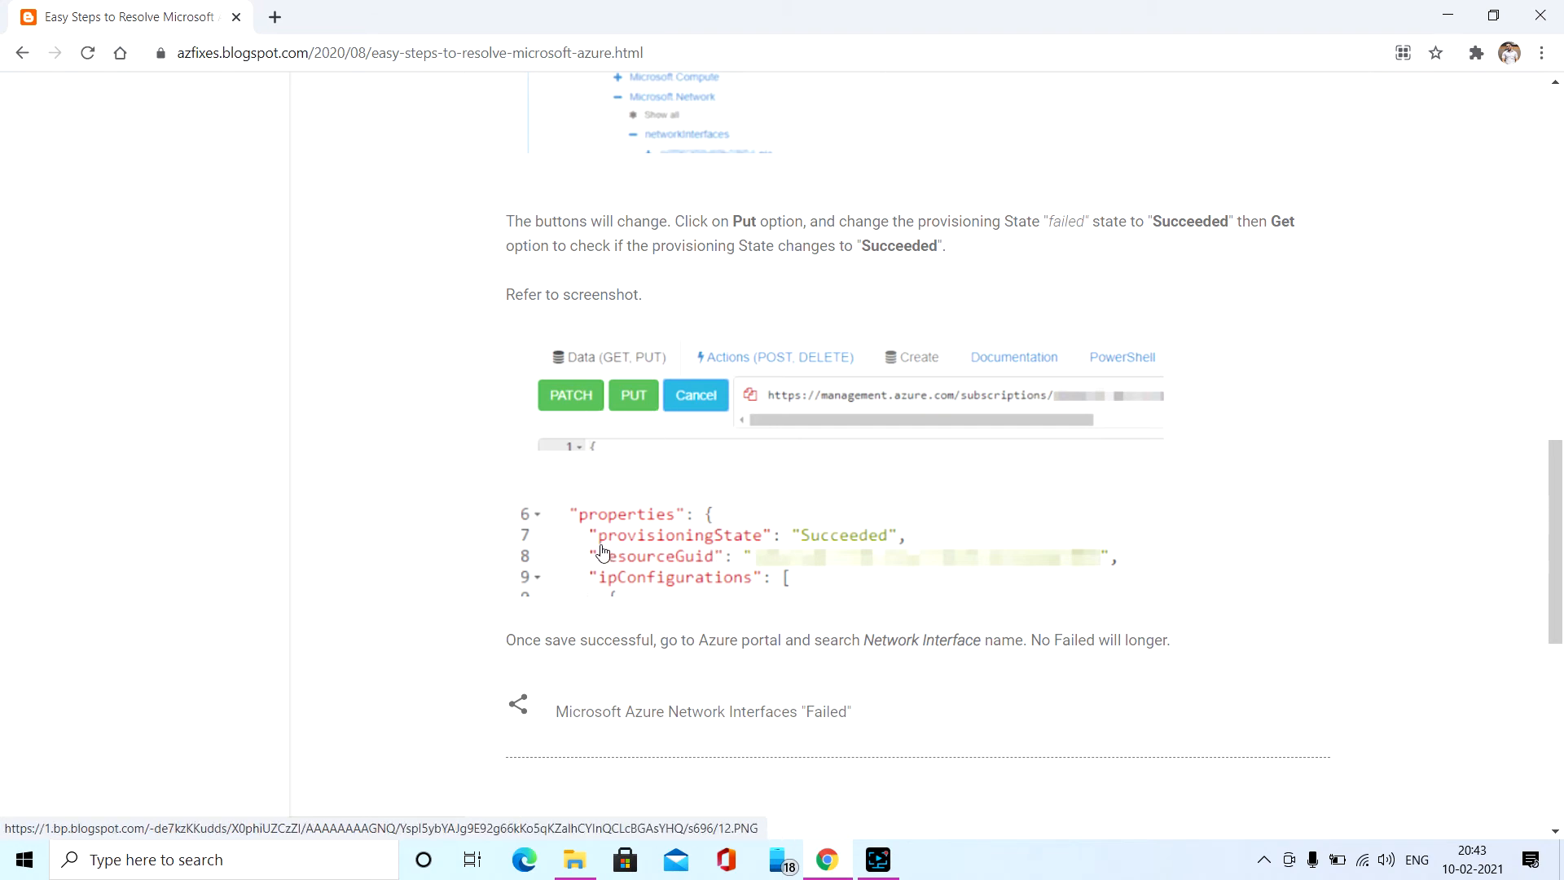
mouse_move(761, 549)
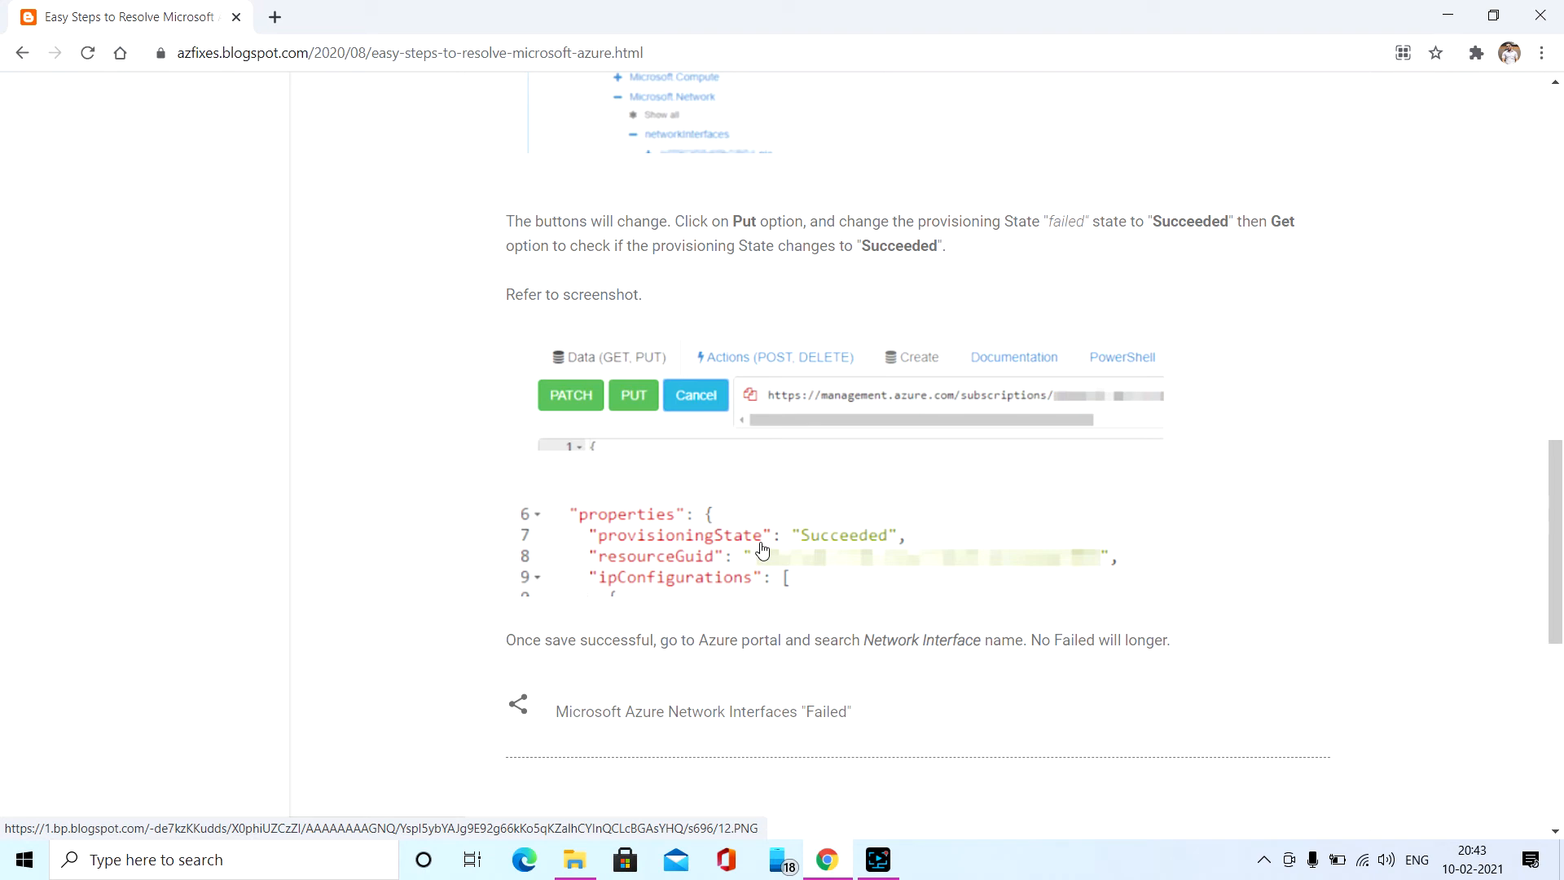
mouse_move(818, 548)
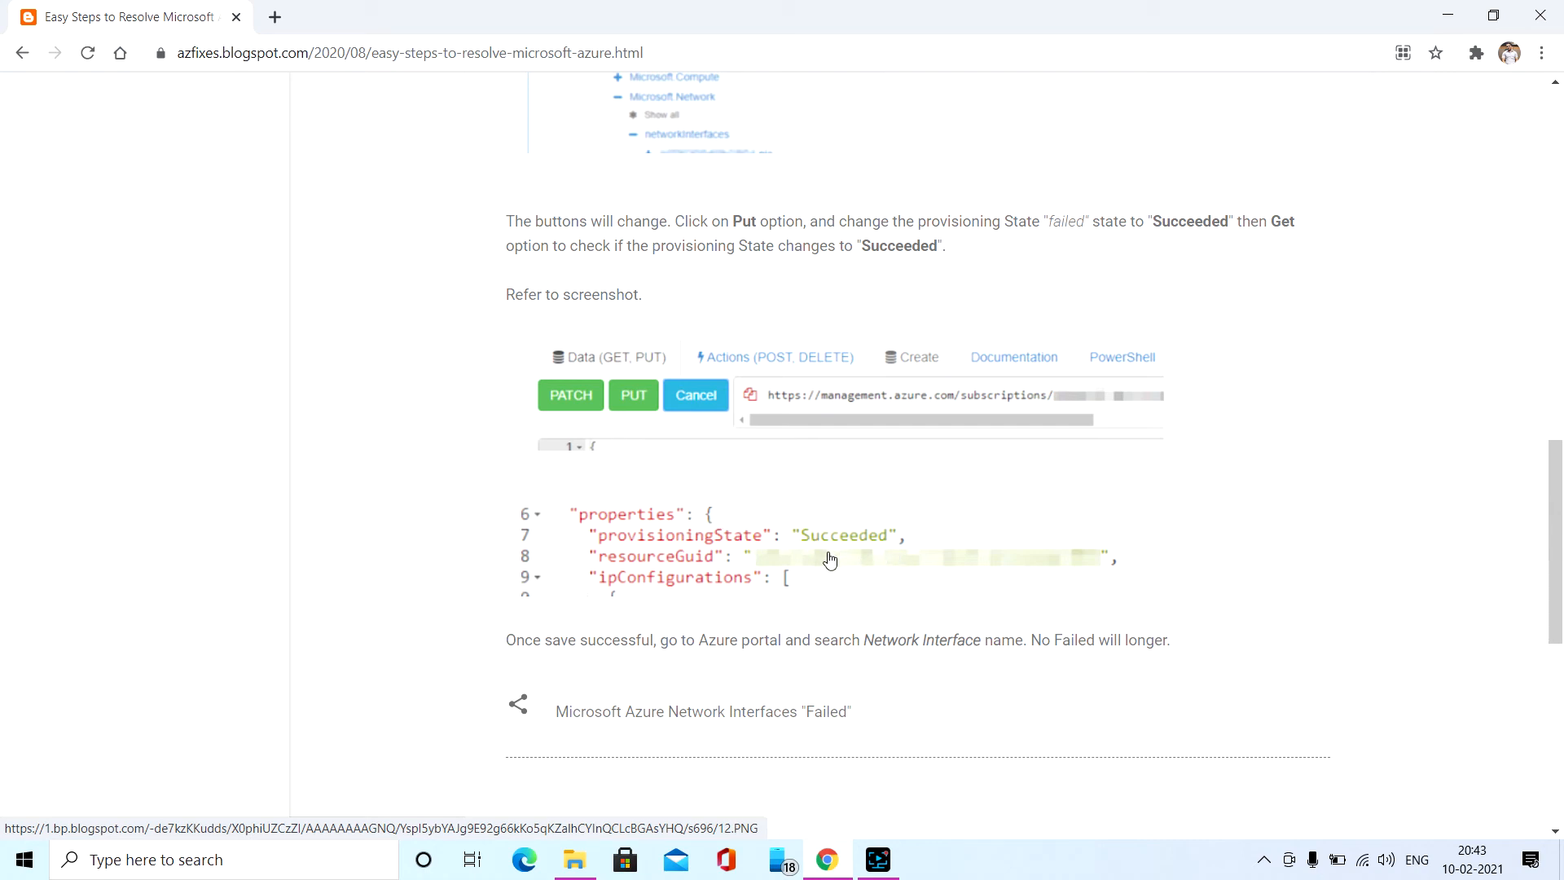
mouse_move(593, 415)
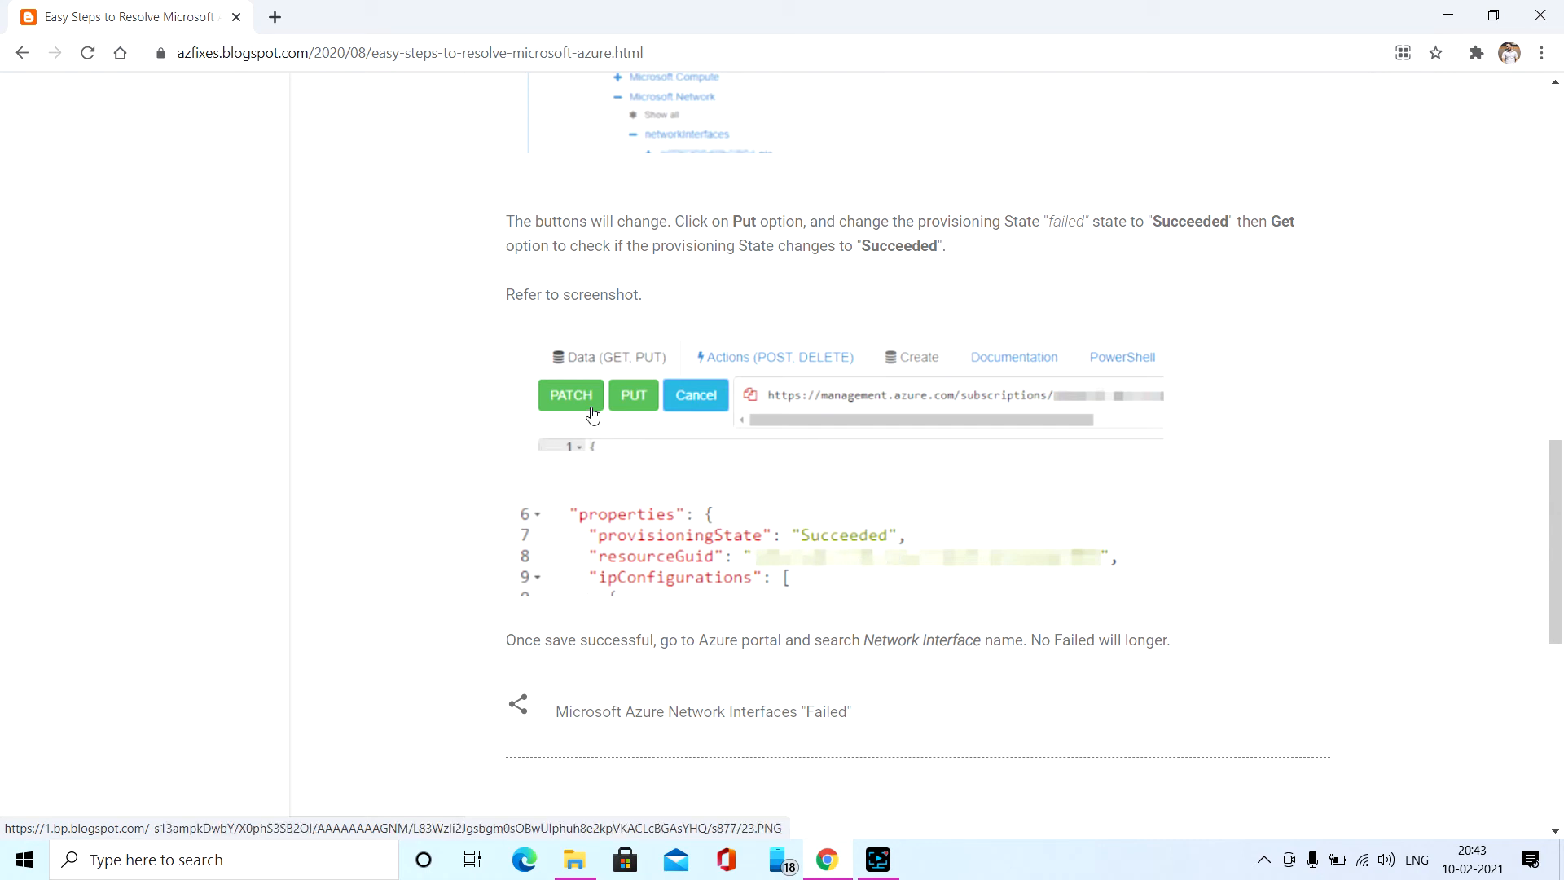
mouse_move(566, 407)
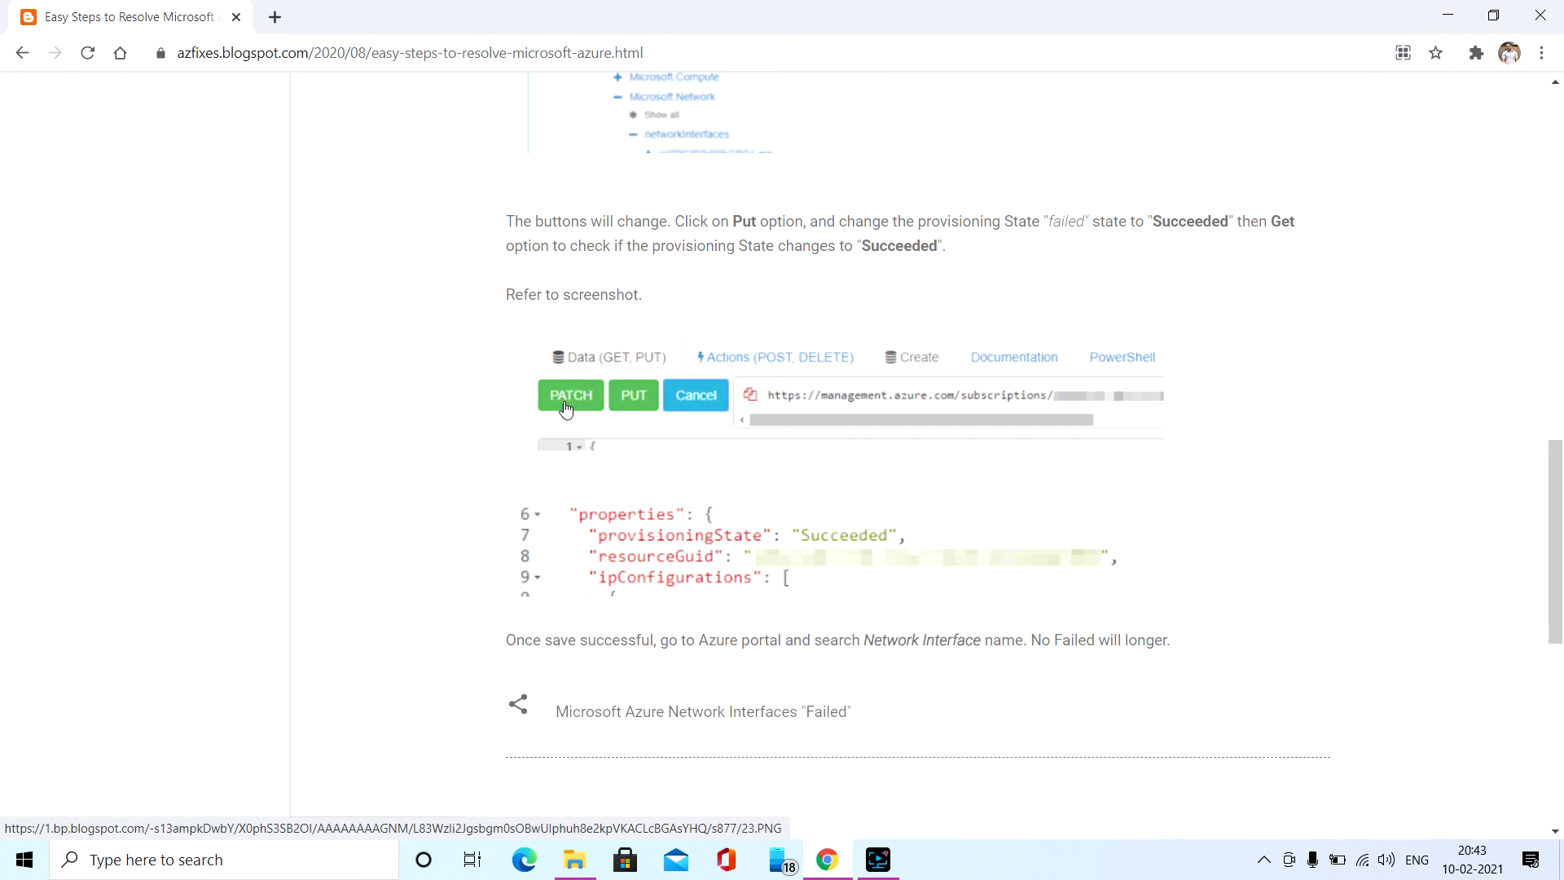
mouse_move(576, 412)
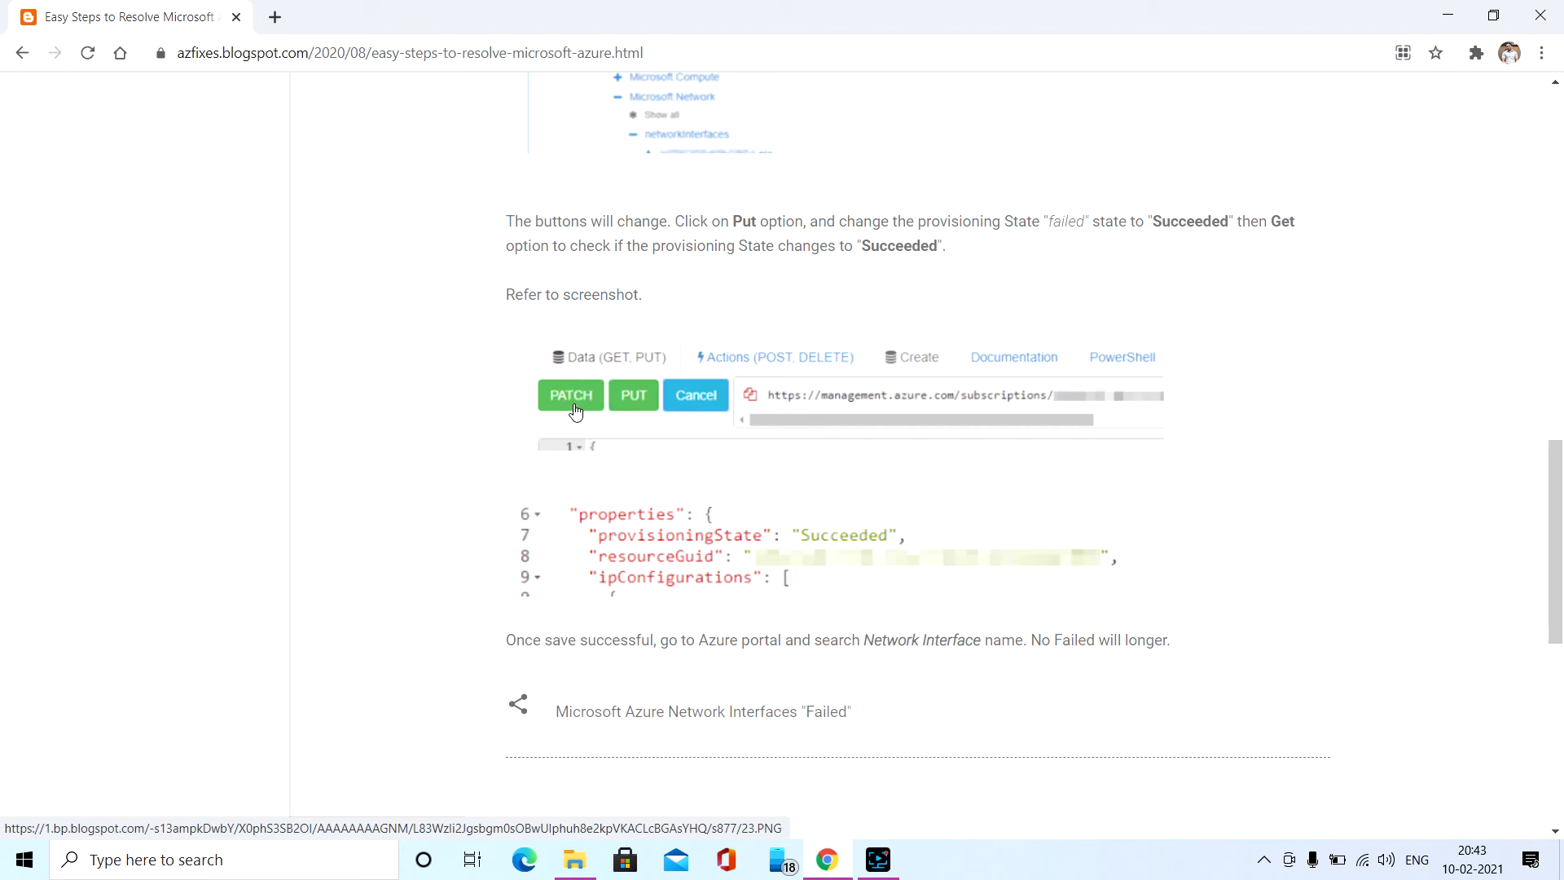
mouse_move(569, 408)
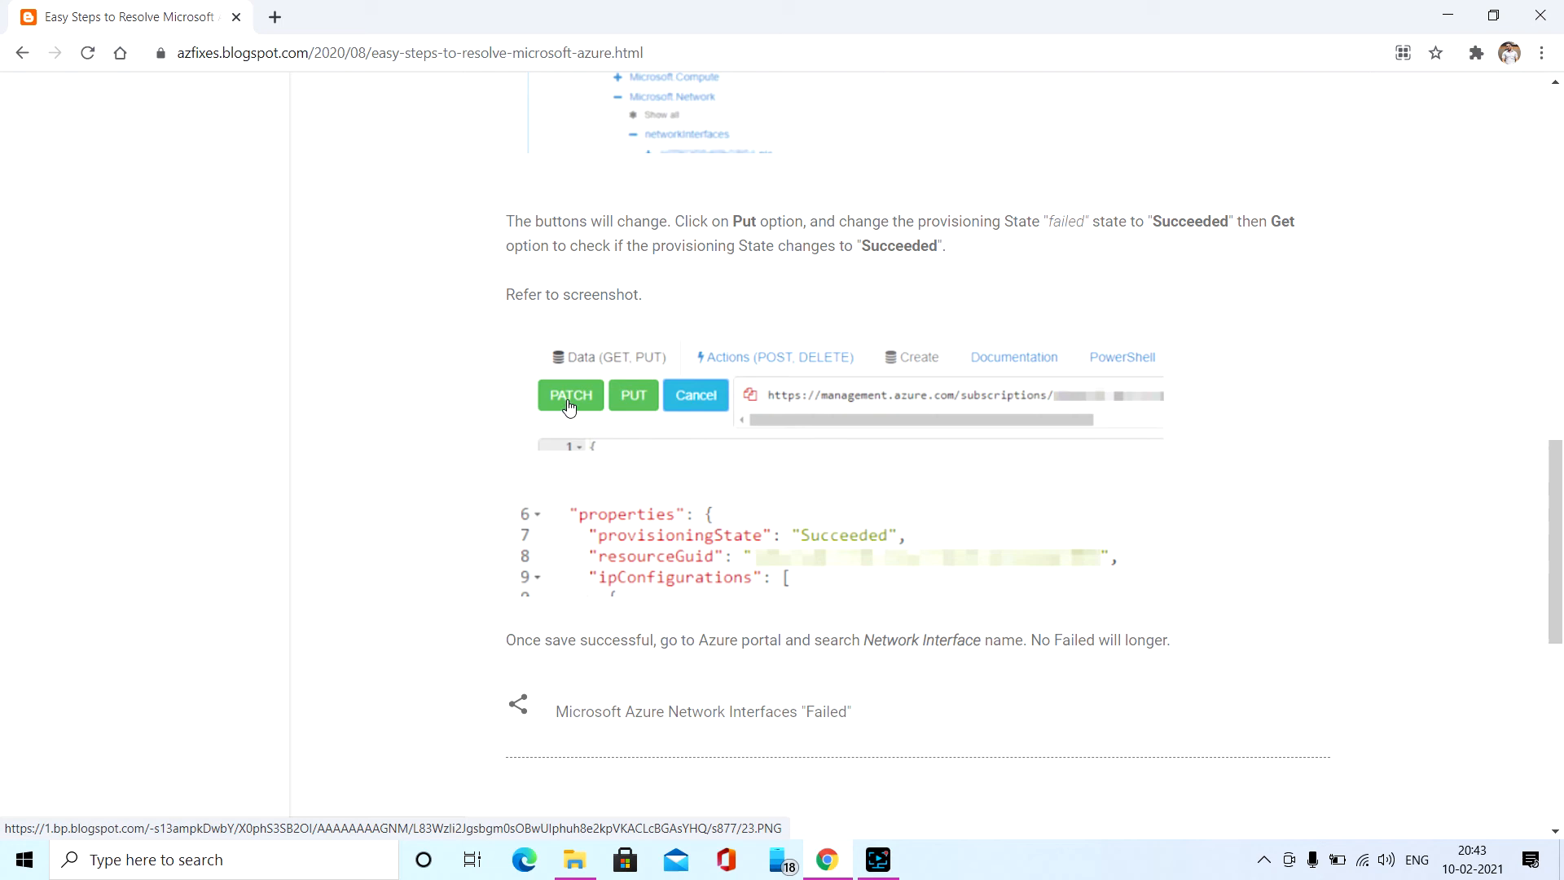
mouse_move(575, 407)
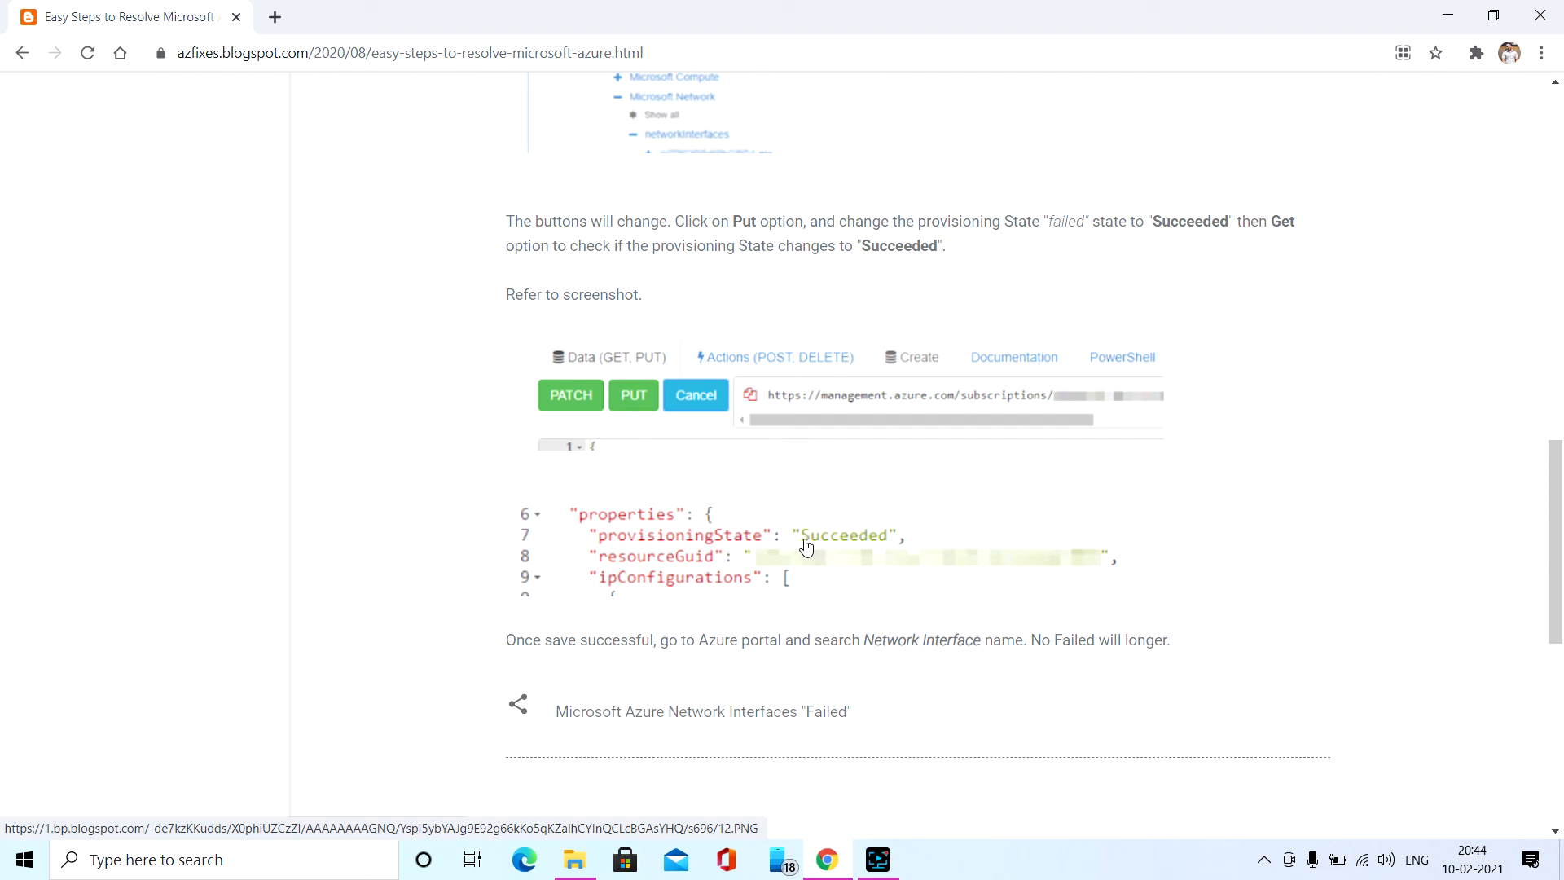
mouse_move(638, 424)
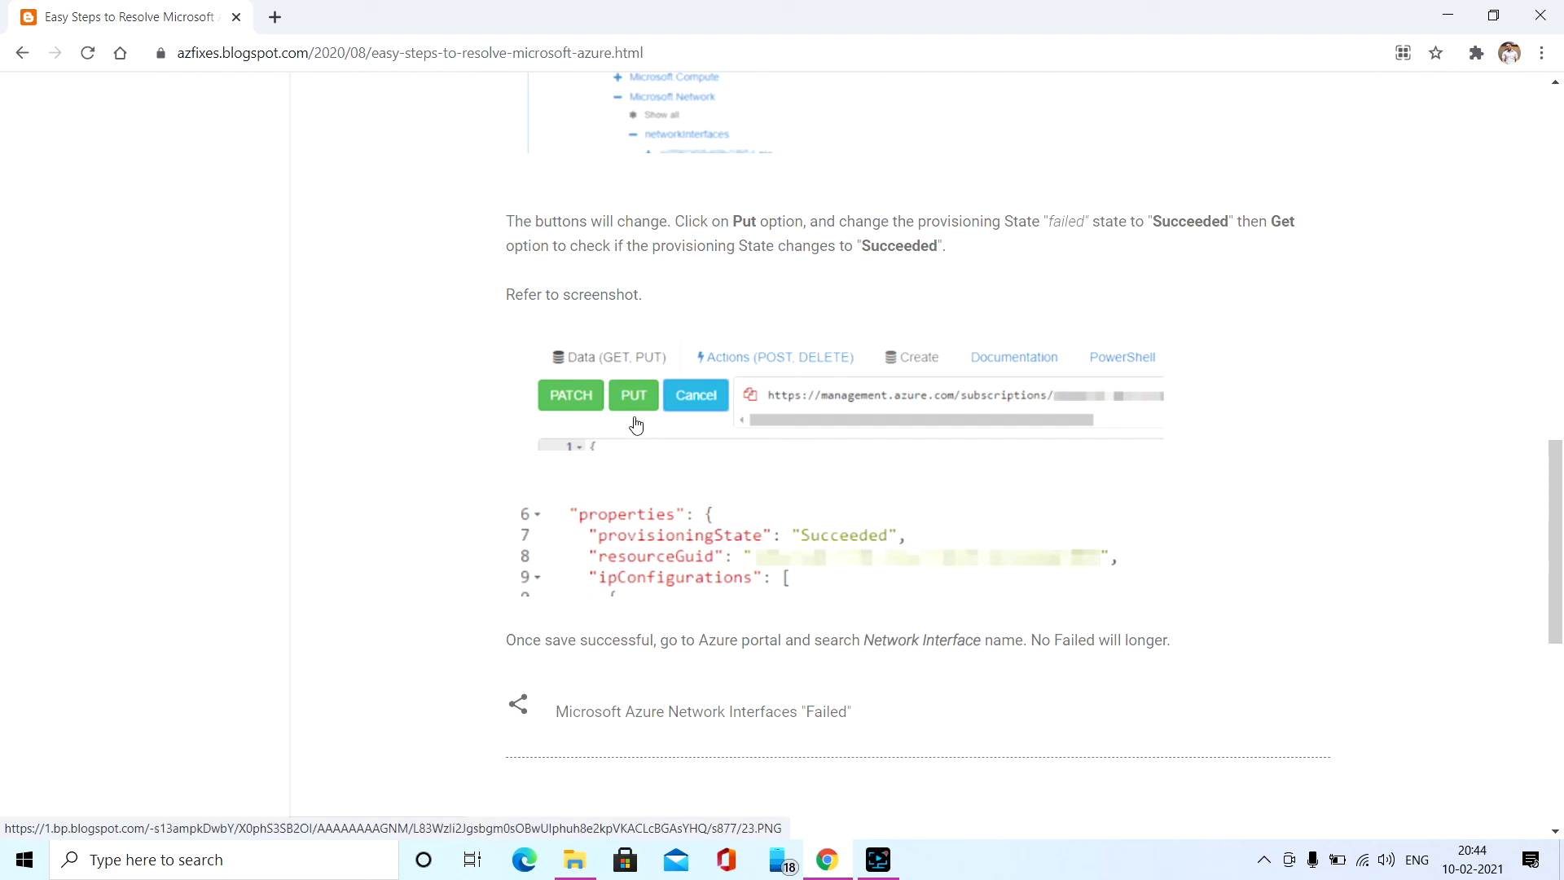
mouse_move(634, 409)
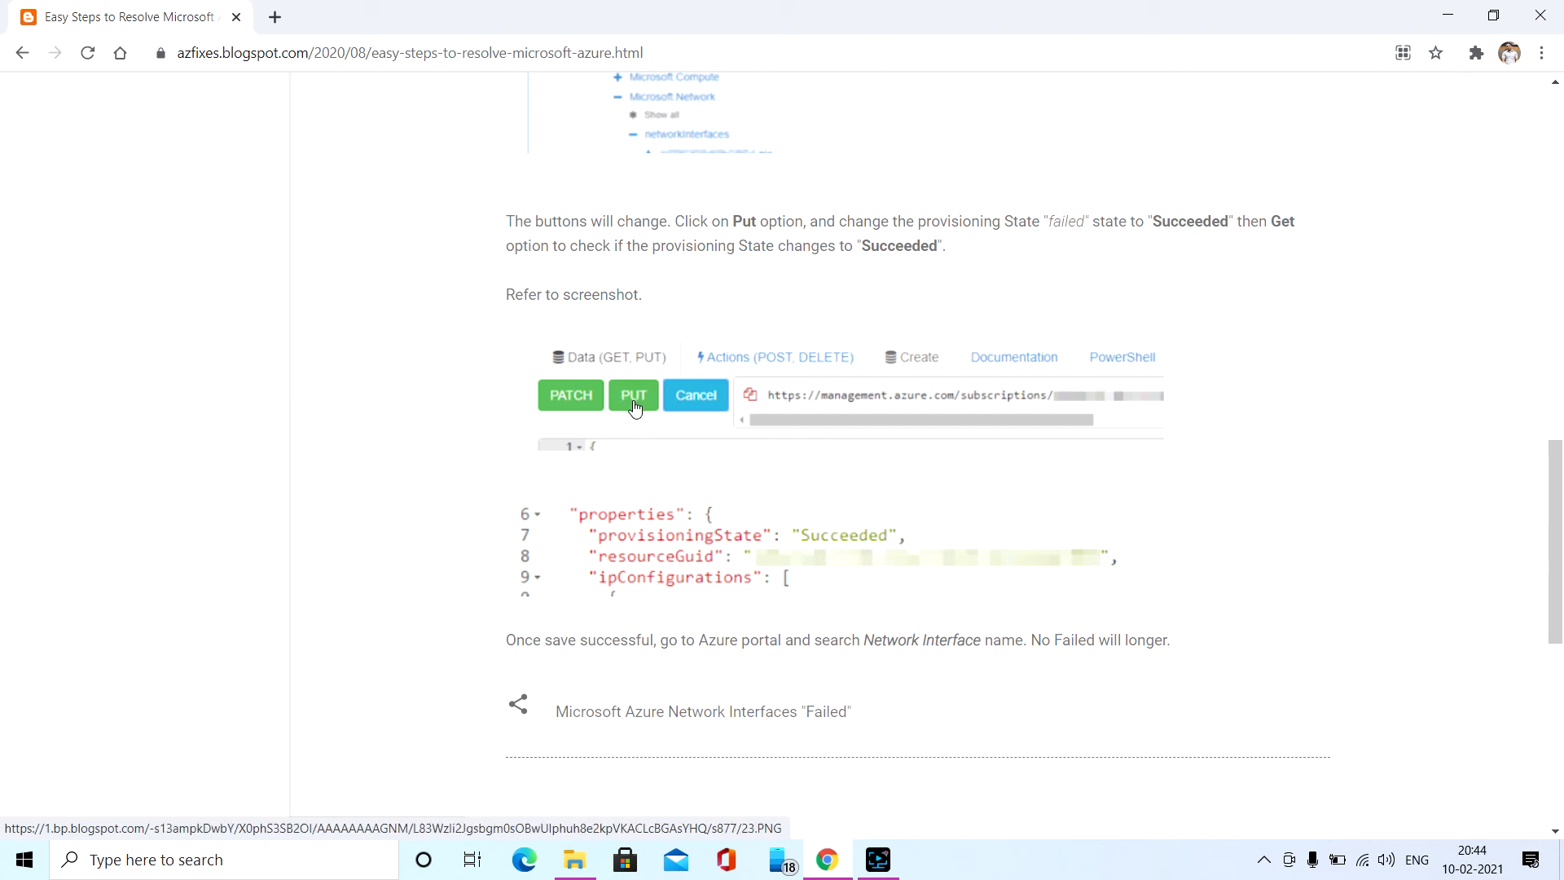
mouse_move(570, 408)
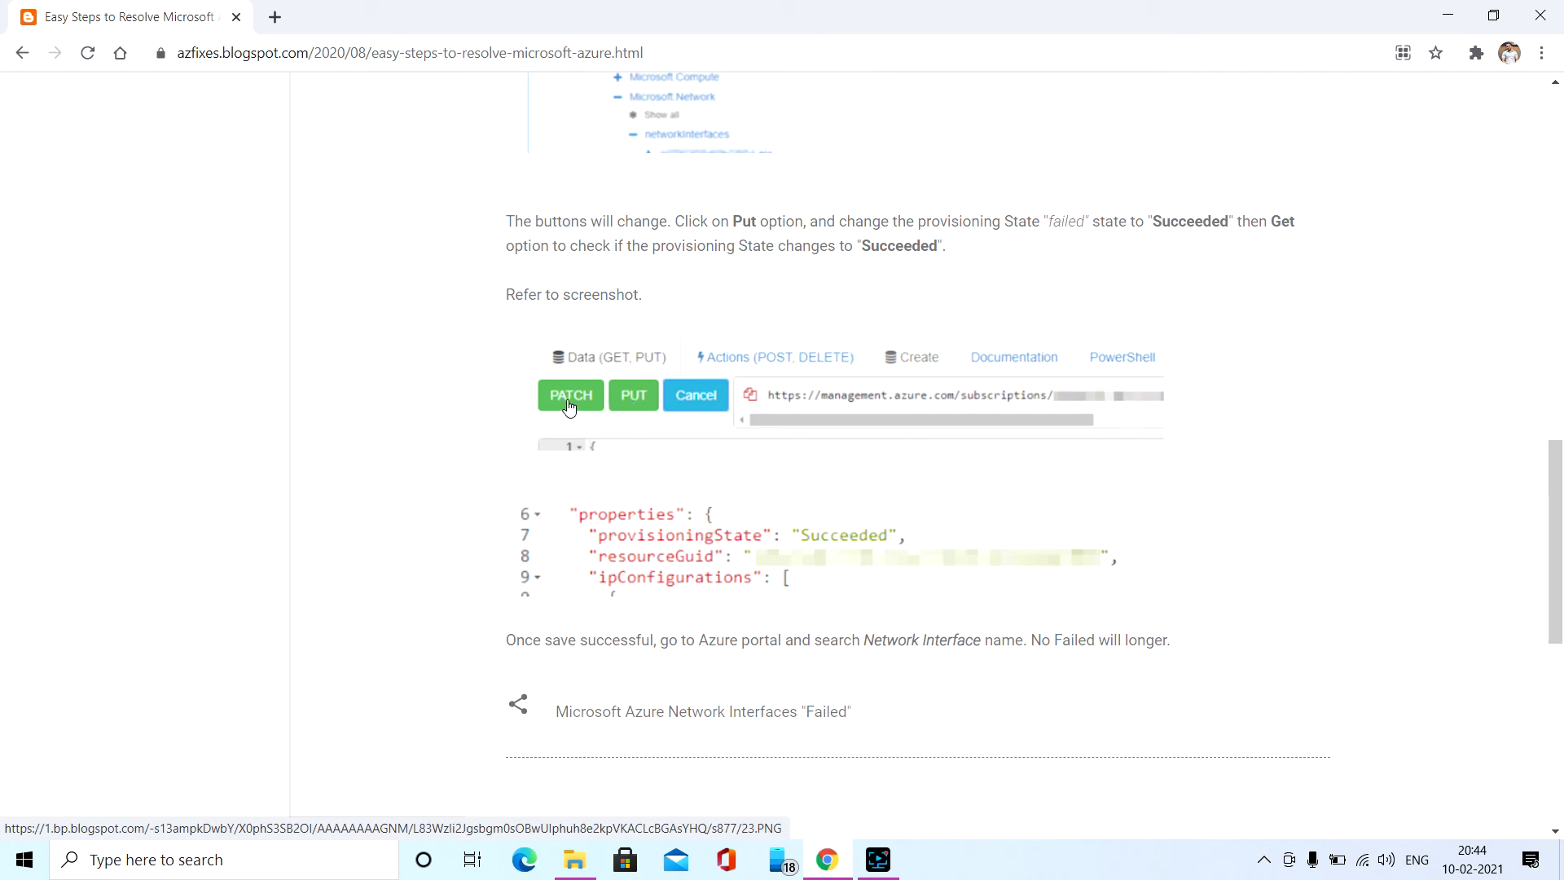
mouse_move(736, 505)
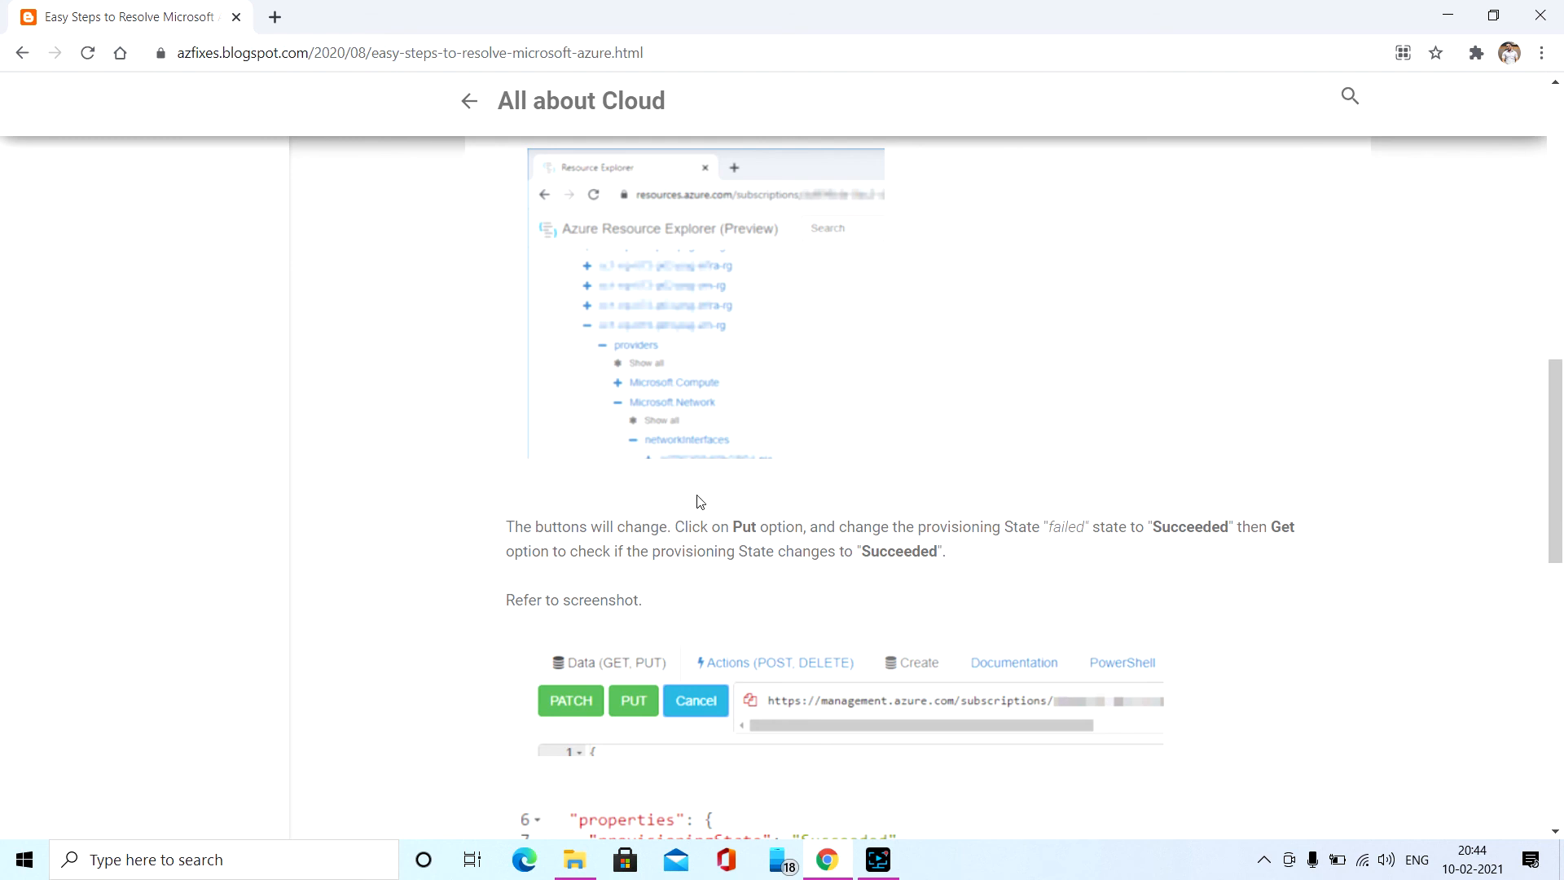
mouse_move(704, 518)
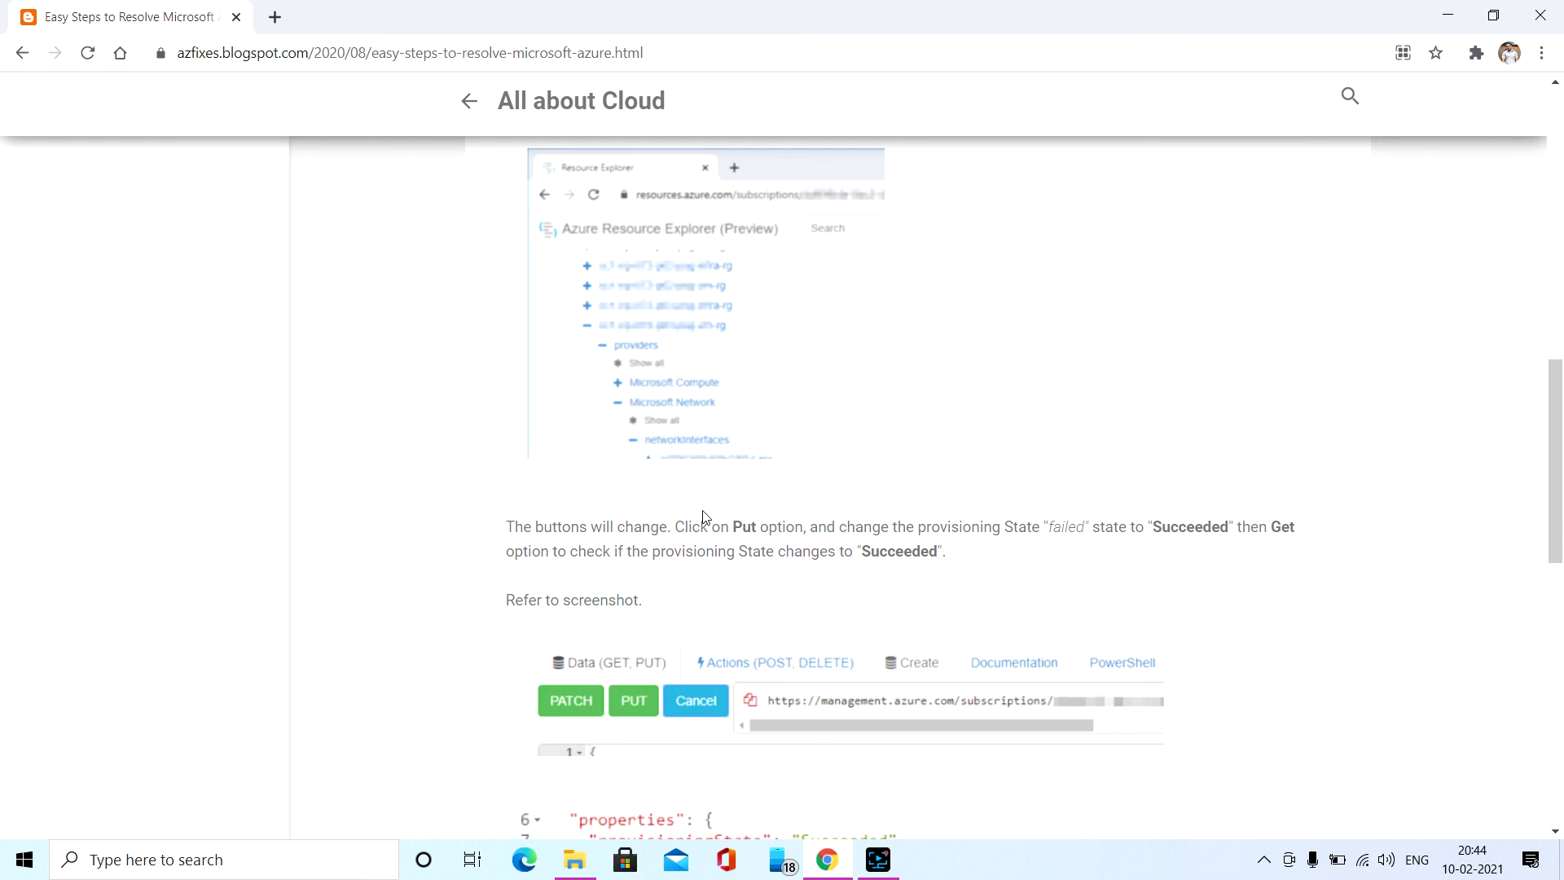
mouse_move(847, 632)
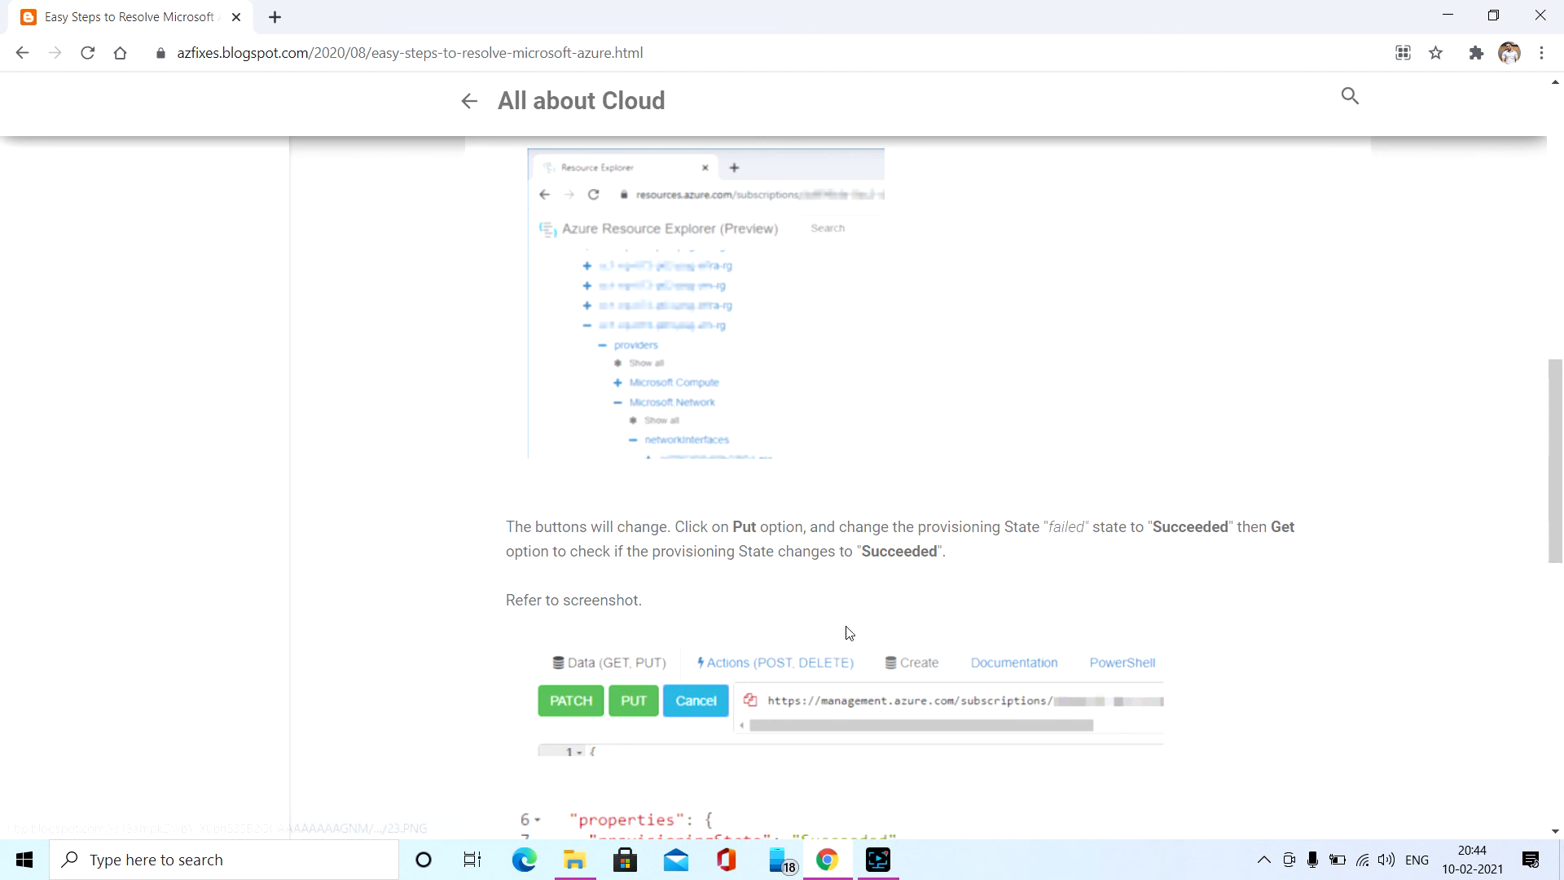
mouse_move(647, 264)
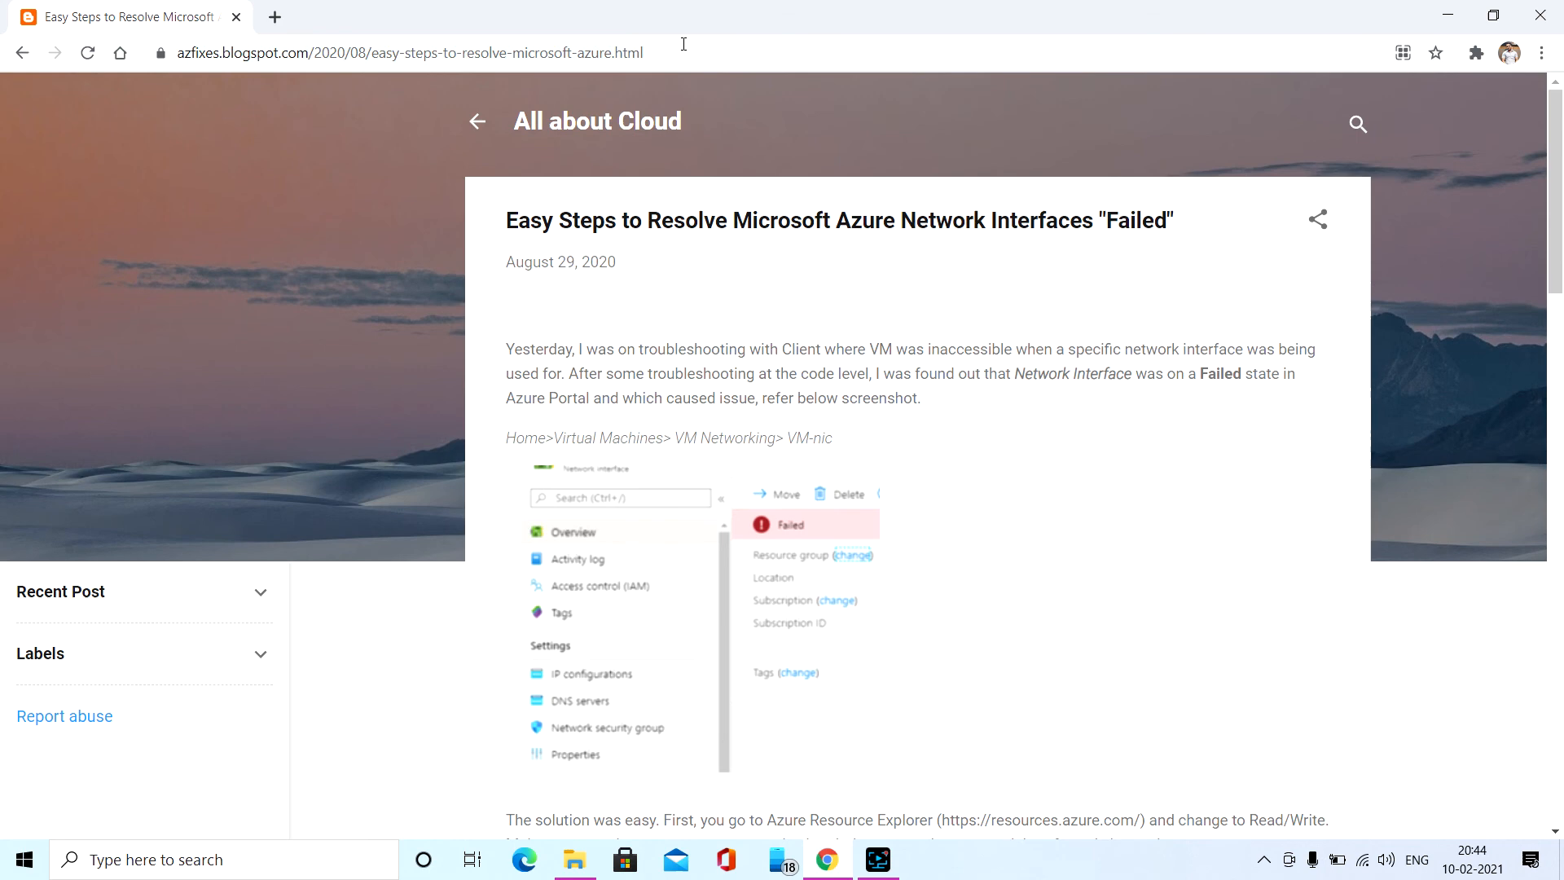
Select the page address azfixes.blogspot.com/2020/08/easy-steps-to-resolve-microsoft-azure.html for copying.
click(400, 52)
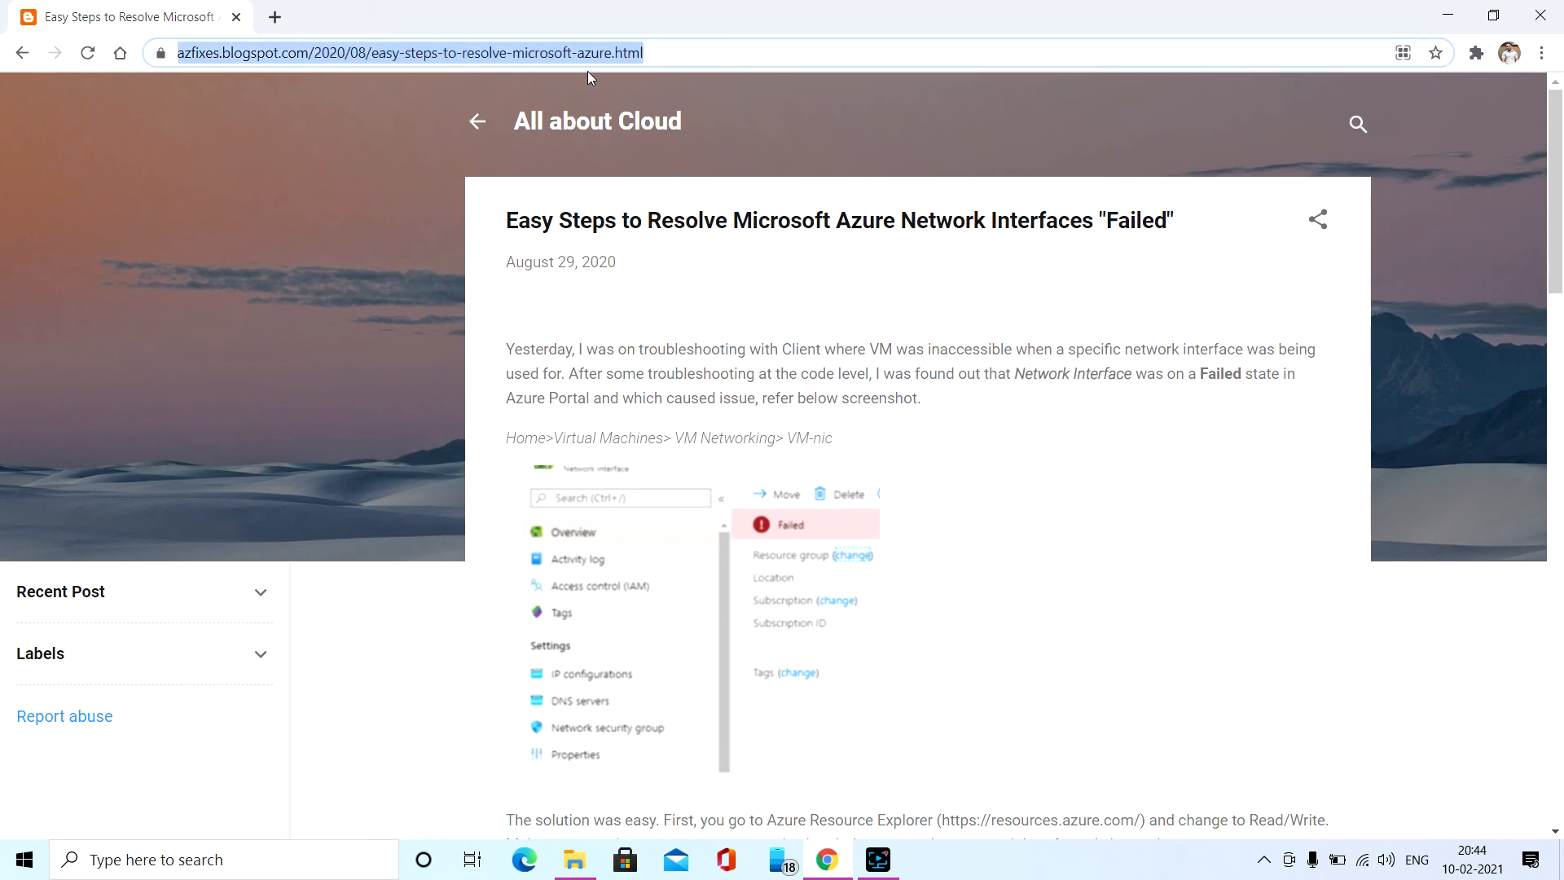
mouse_move(691, 370)
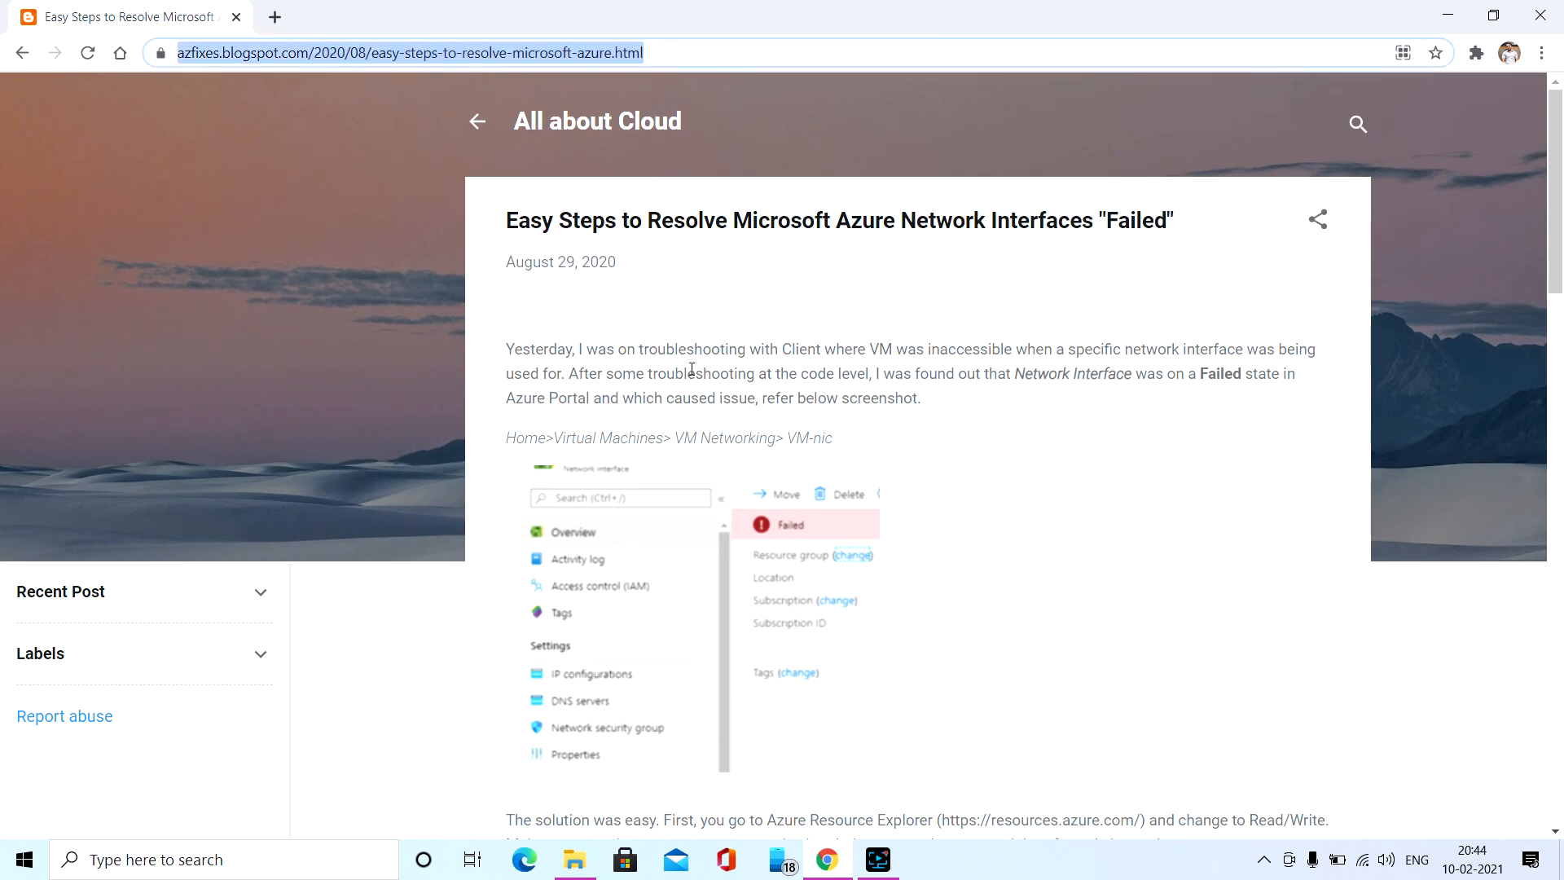
mouse_move(877, 859)
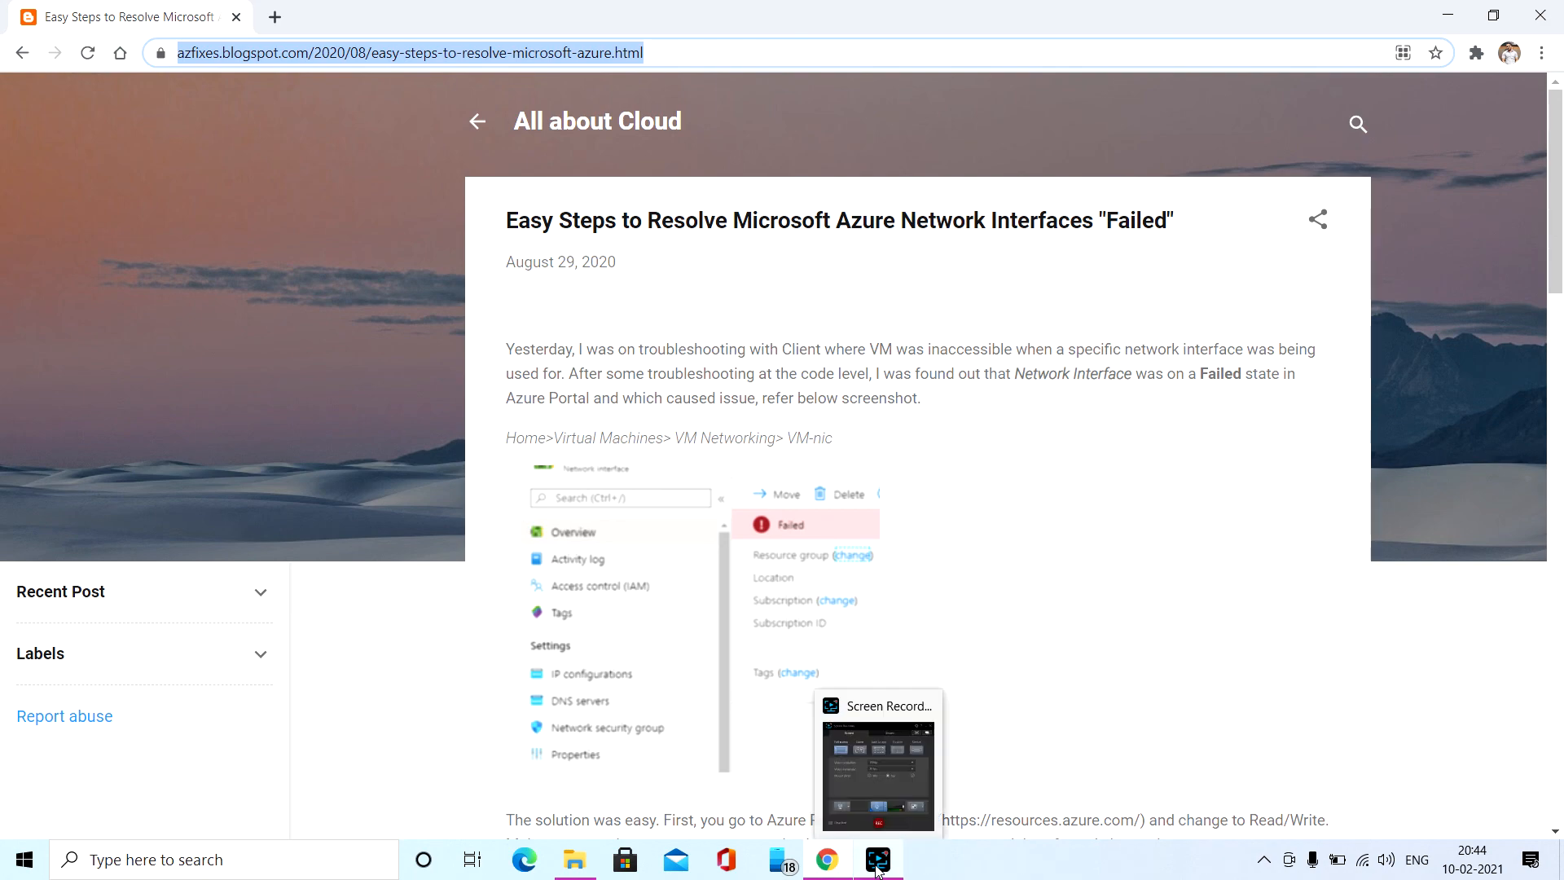